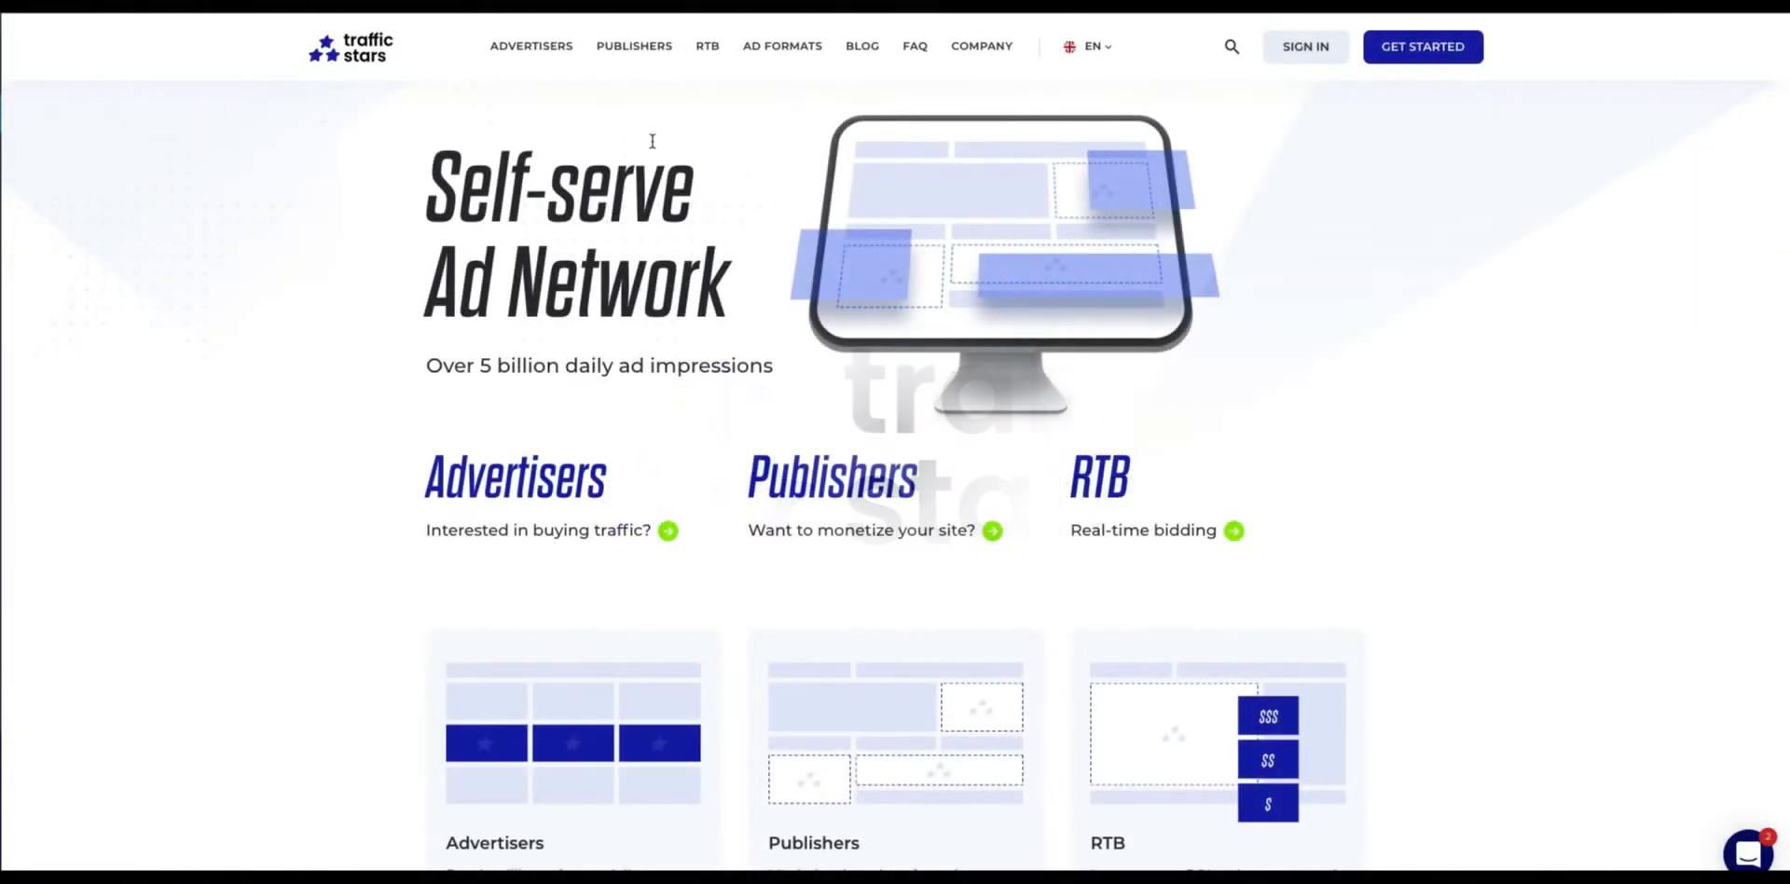
mouse_move(835, 398)
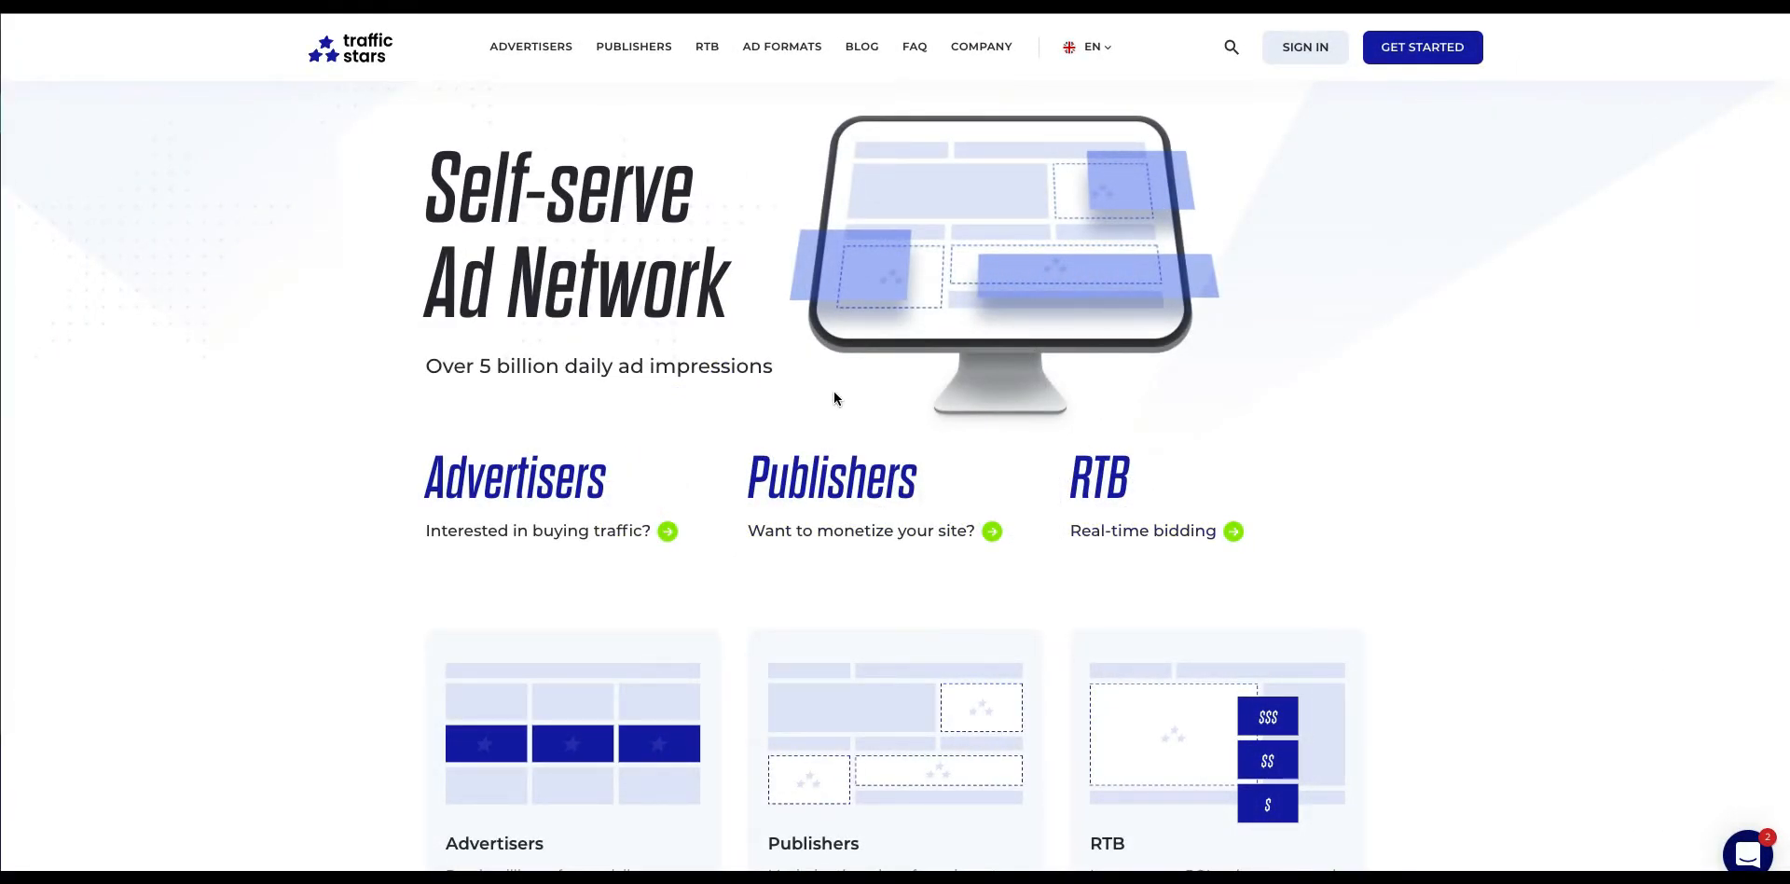
mouse_move(822, 390)
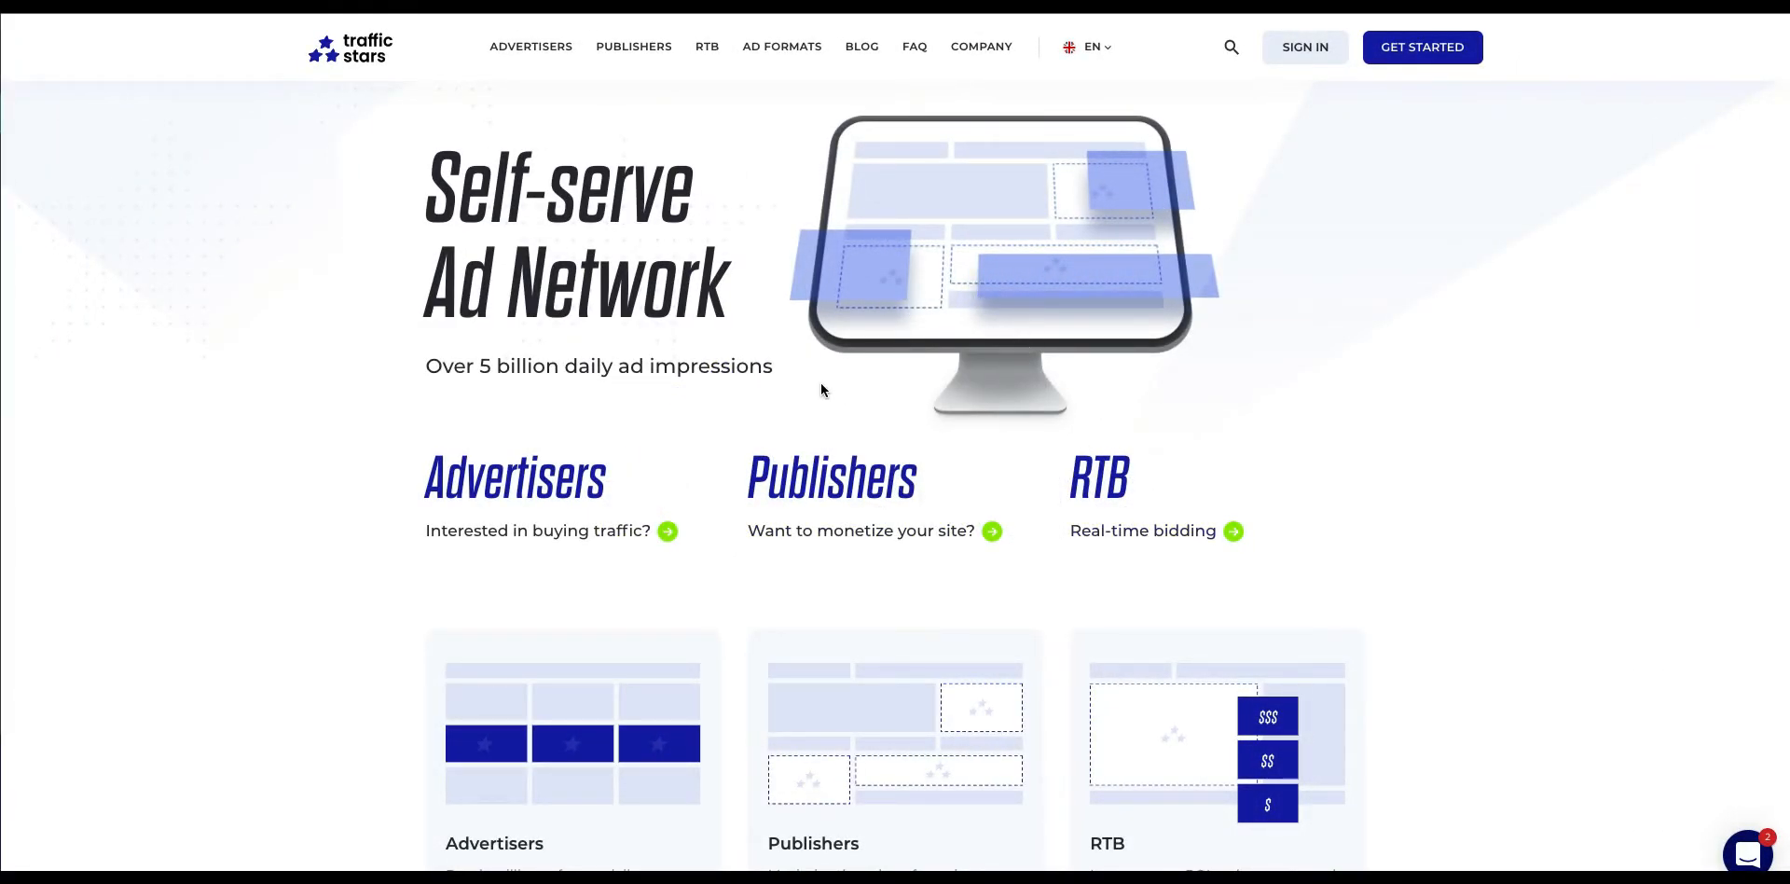
mouse_move(1188, 317)
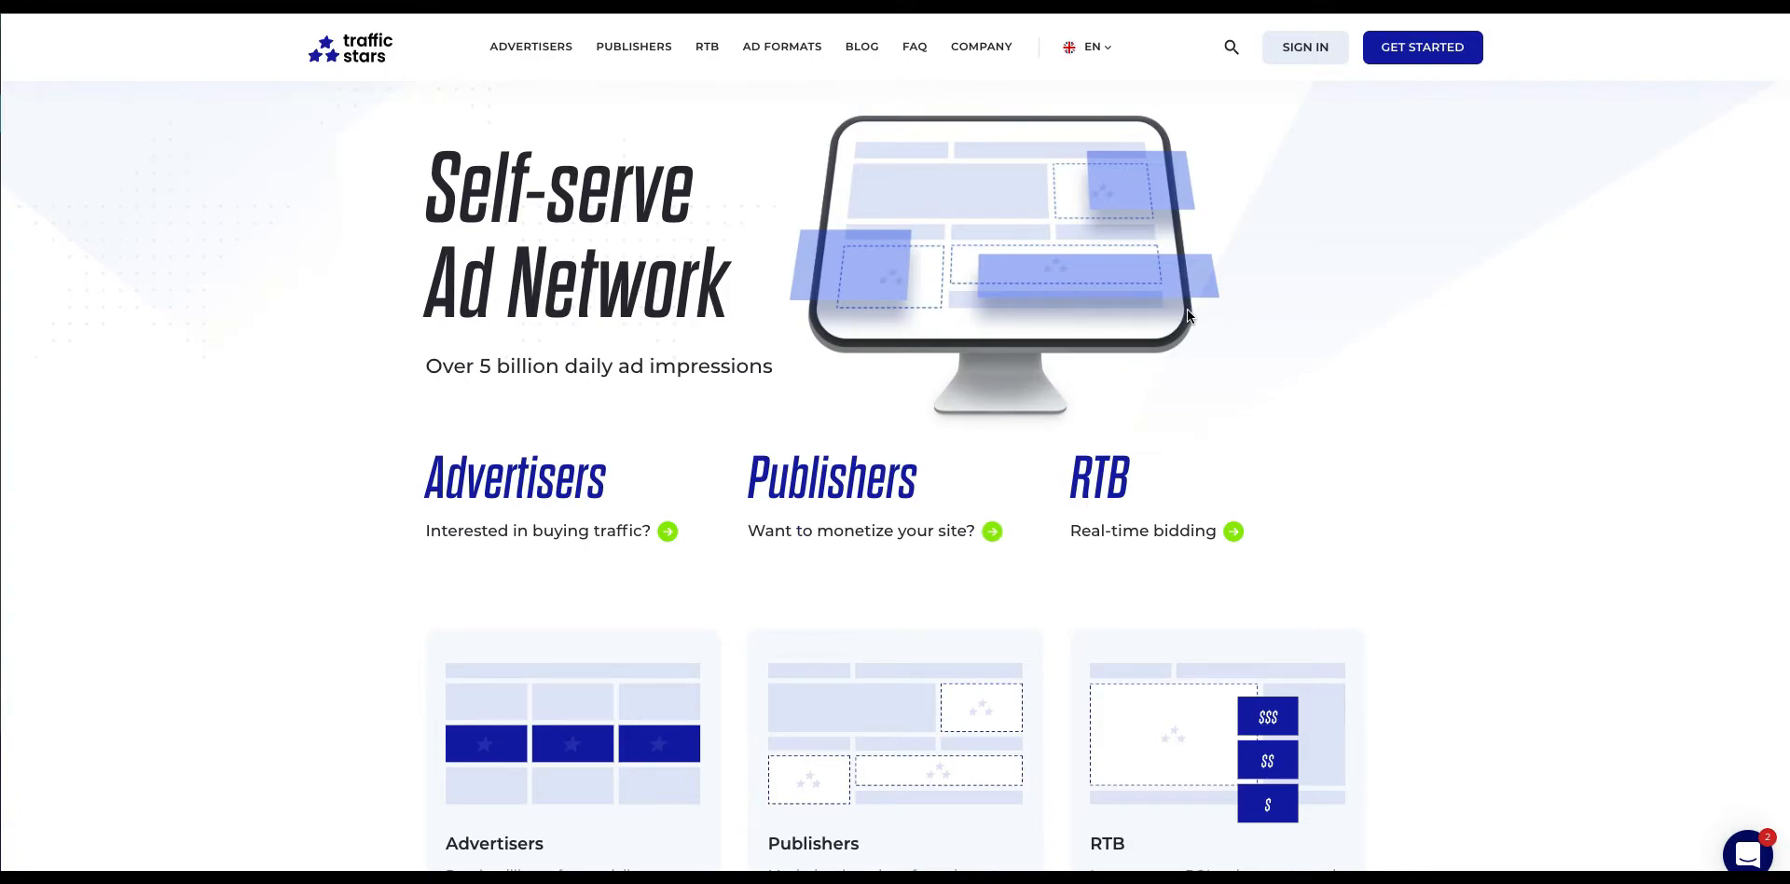
mouse_move(1214, 369)
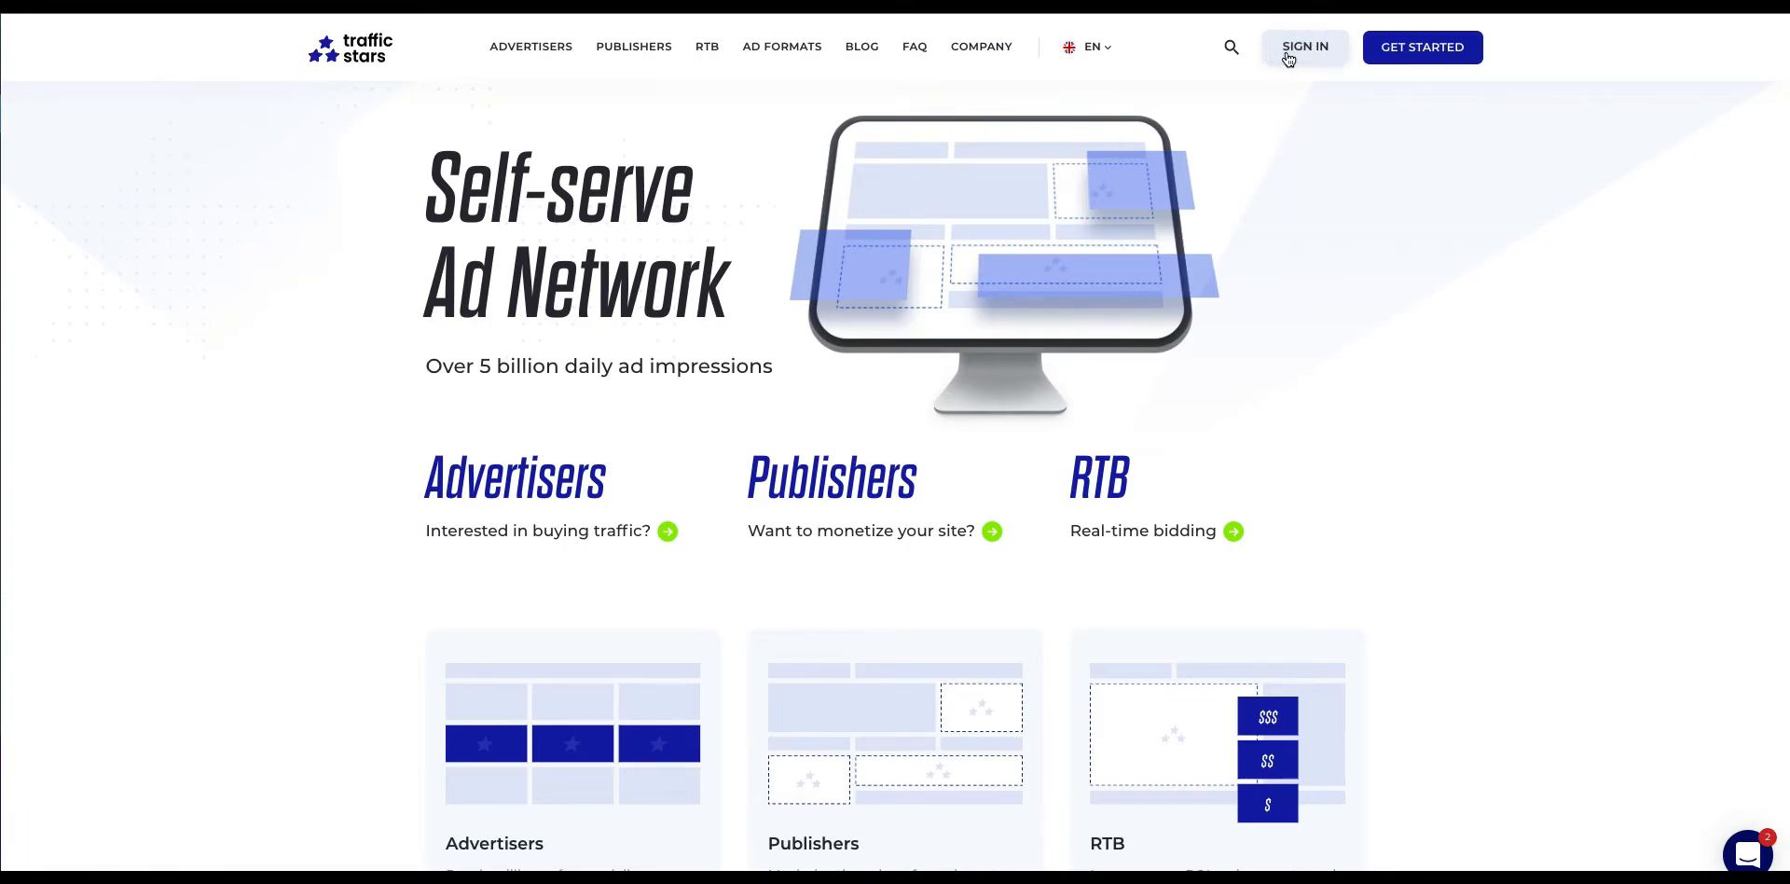
Sign in, submit website.com as a new site, then read the approval email in Gmail.
left_click(1304, 47)
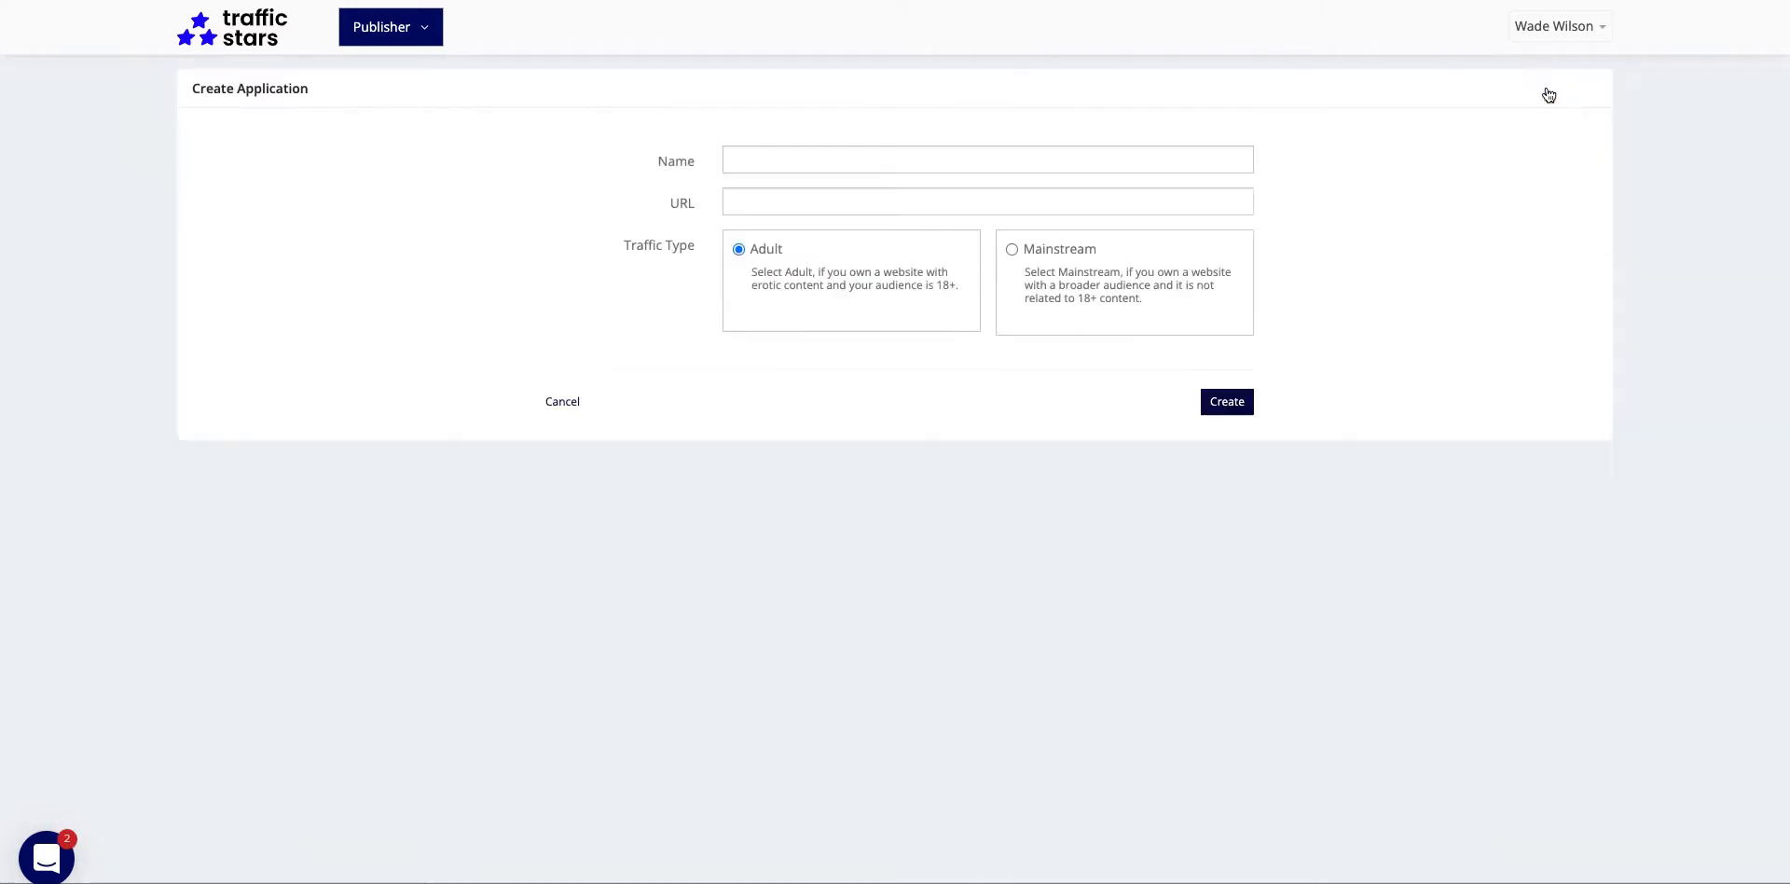
type("website.com")
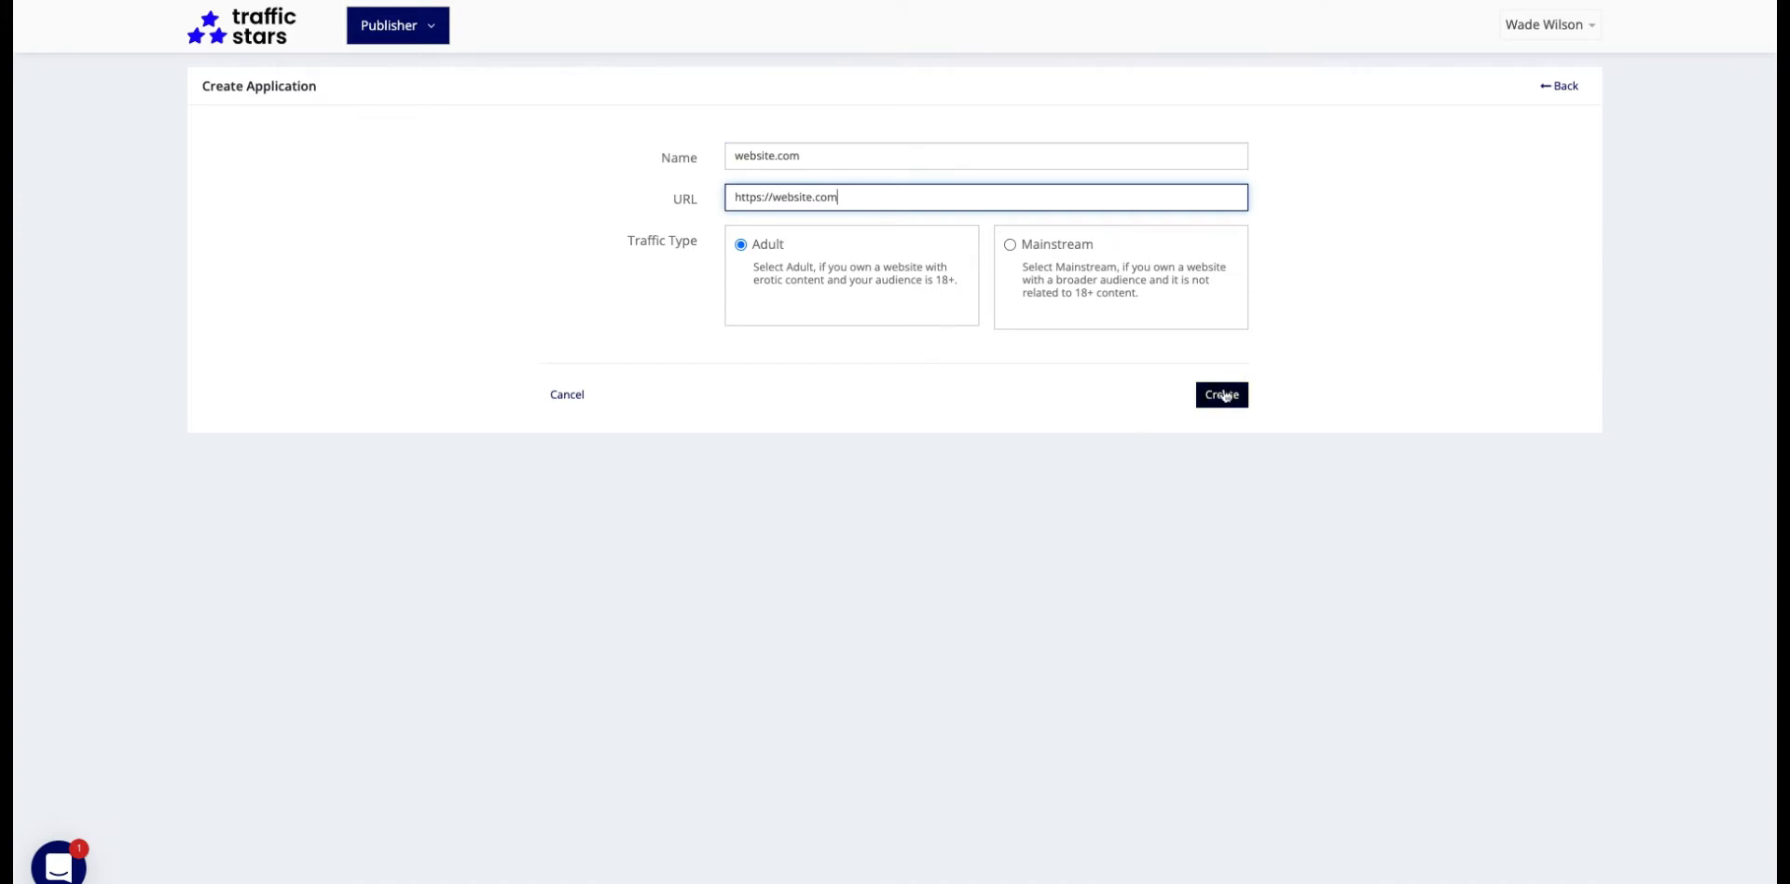
left_click(1219, 393)
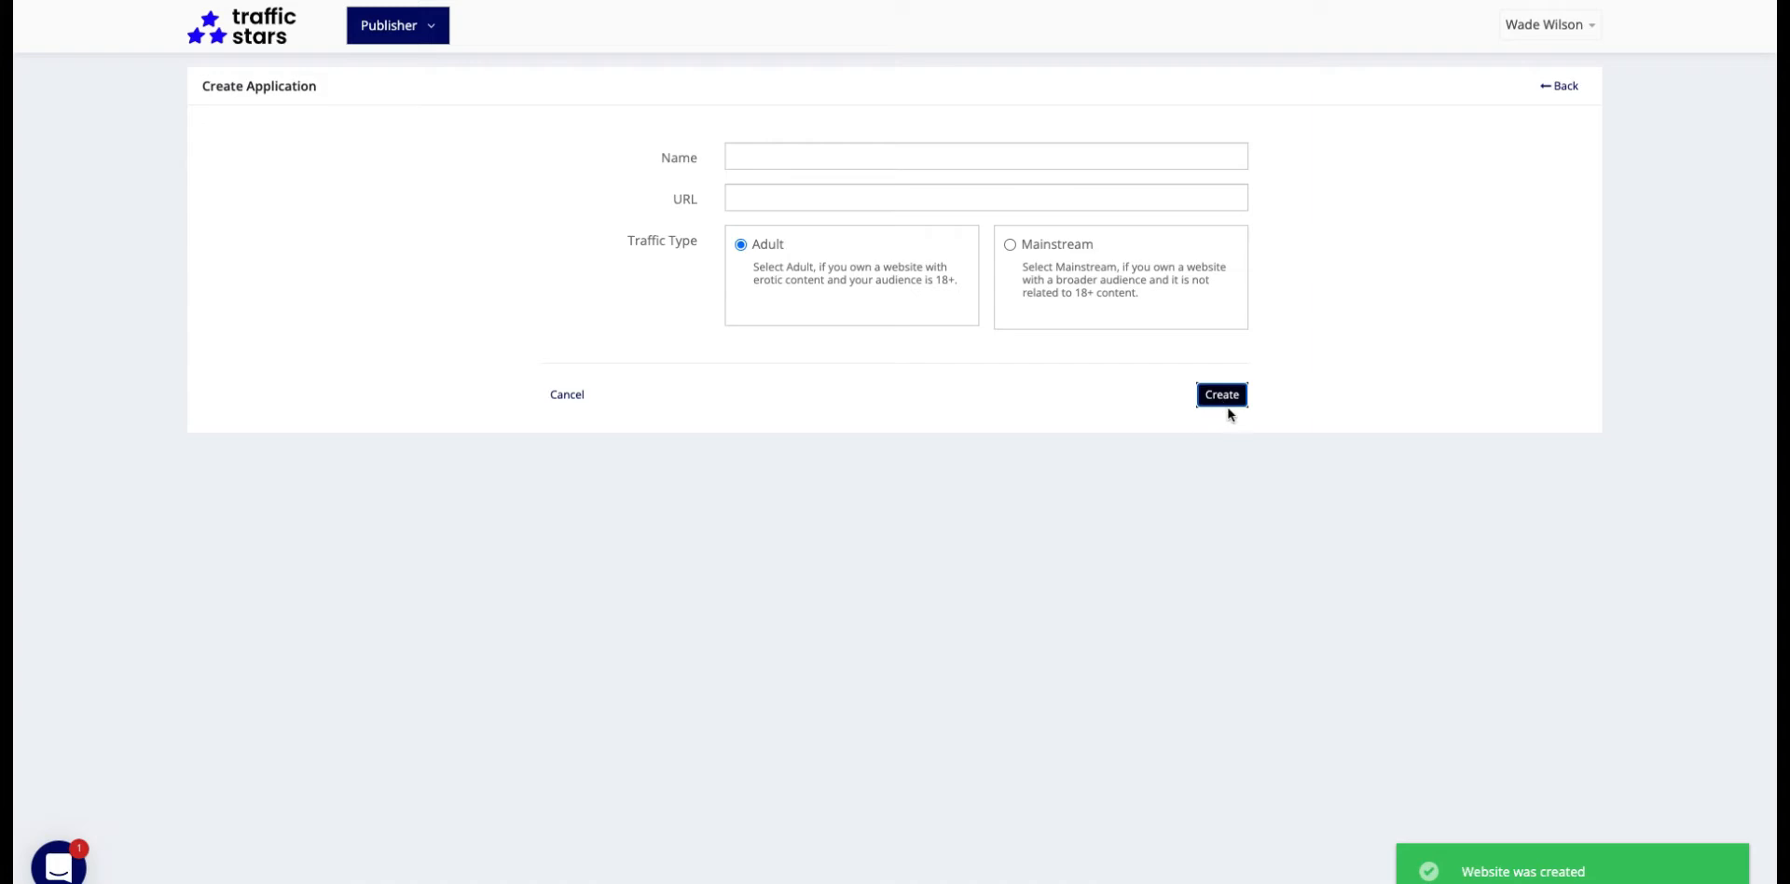
mouse_move(1247, 438)
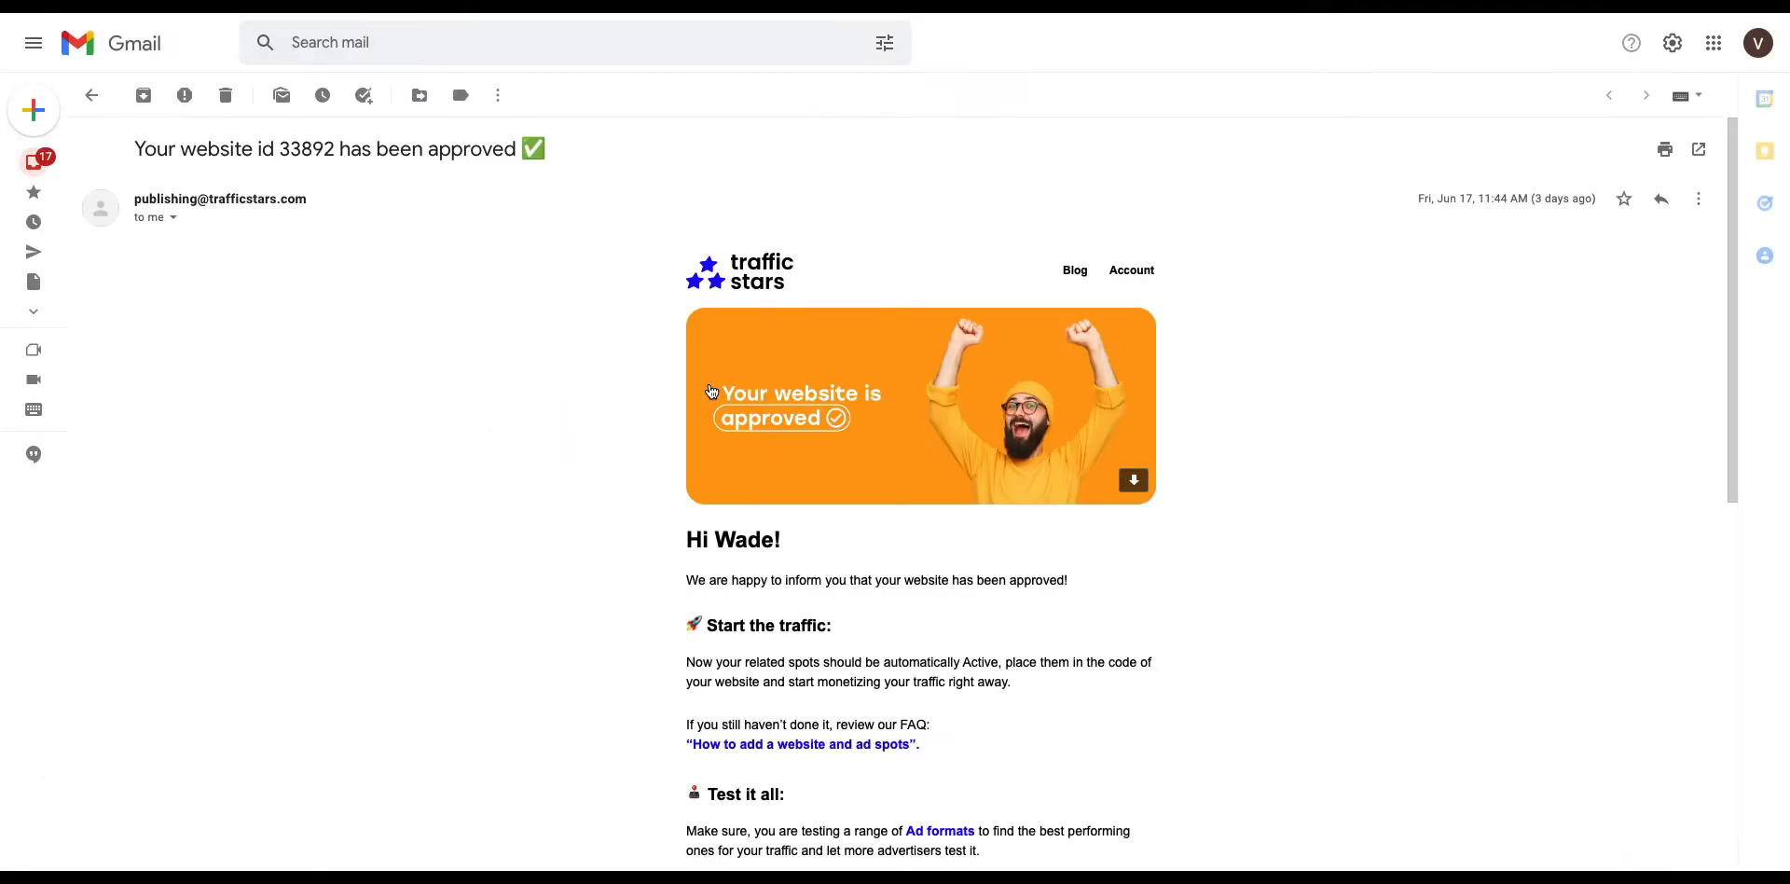
scroll("down", 3)
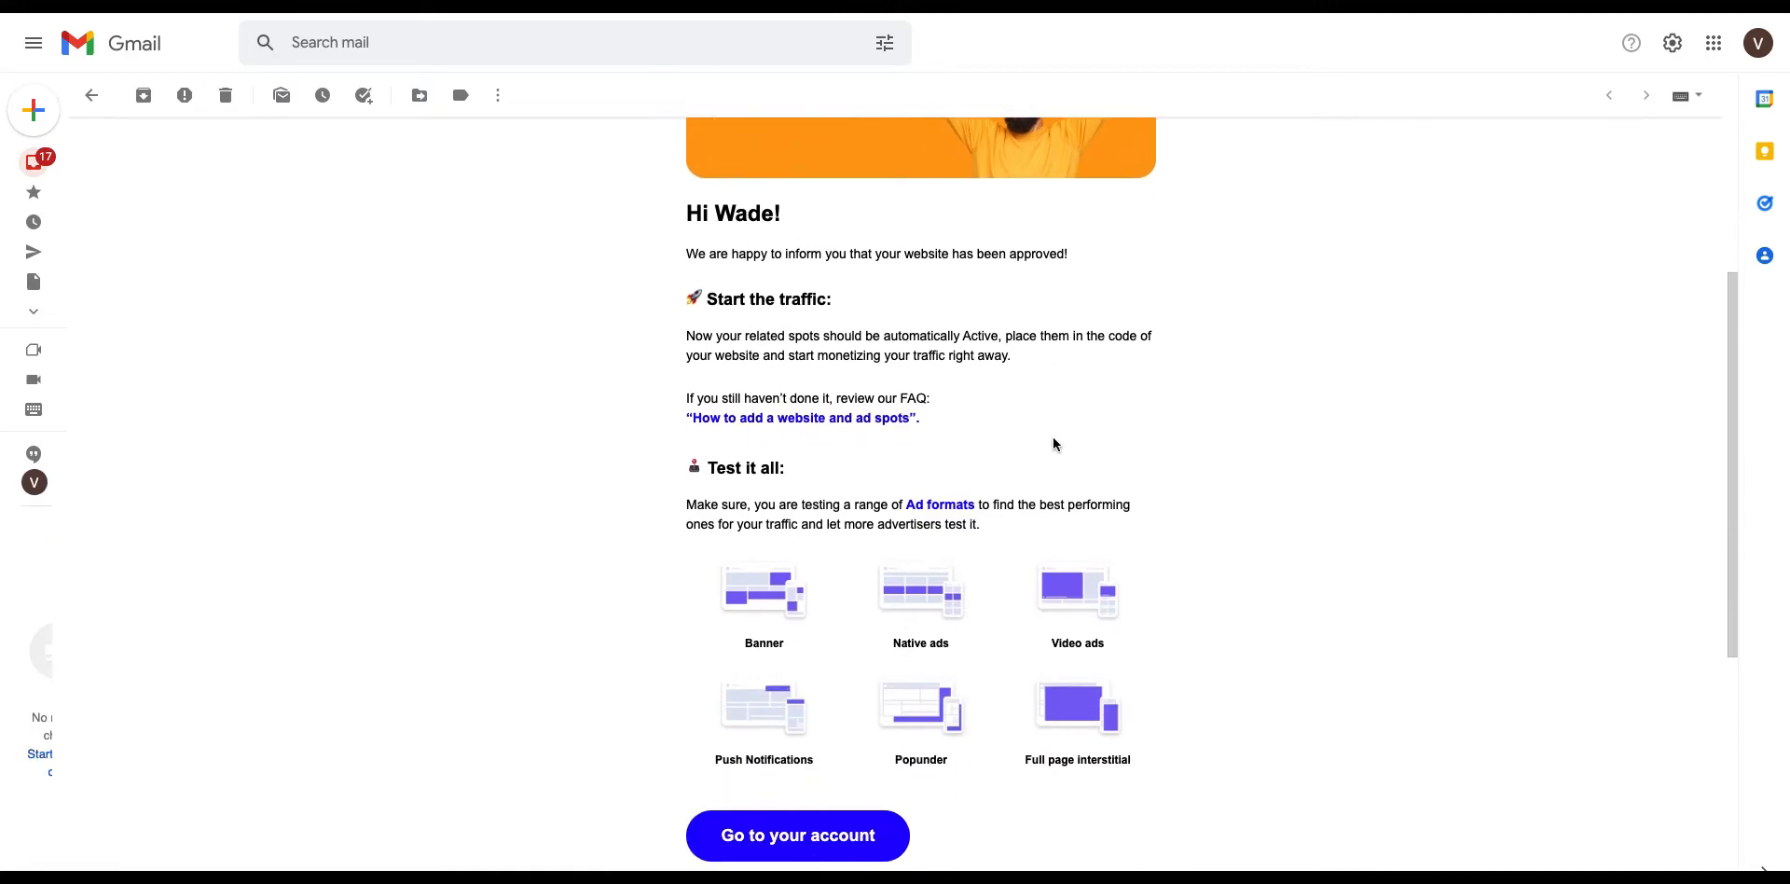
scroll("down", 3)
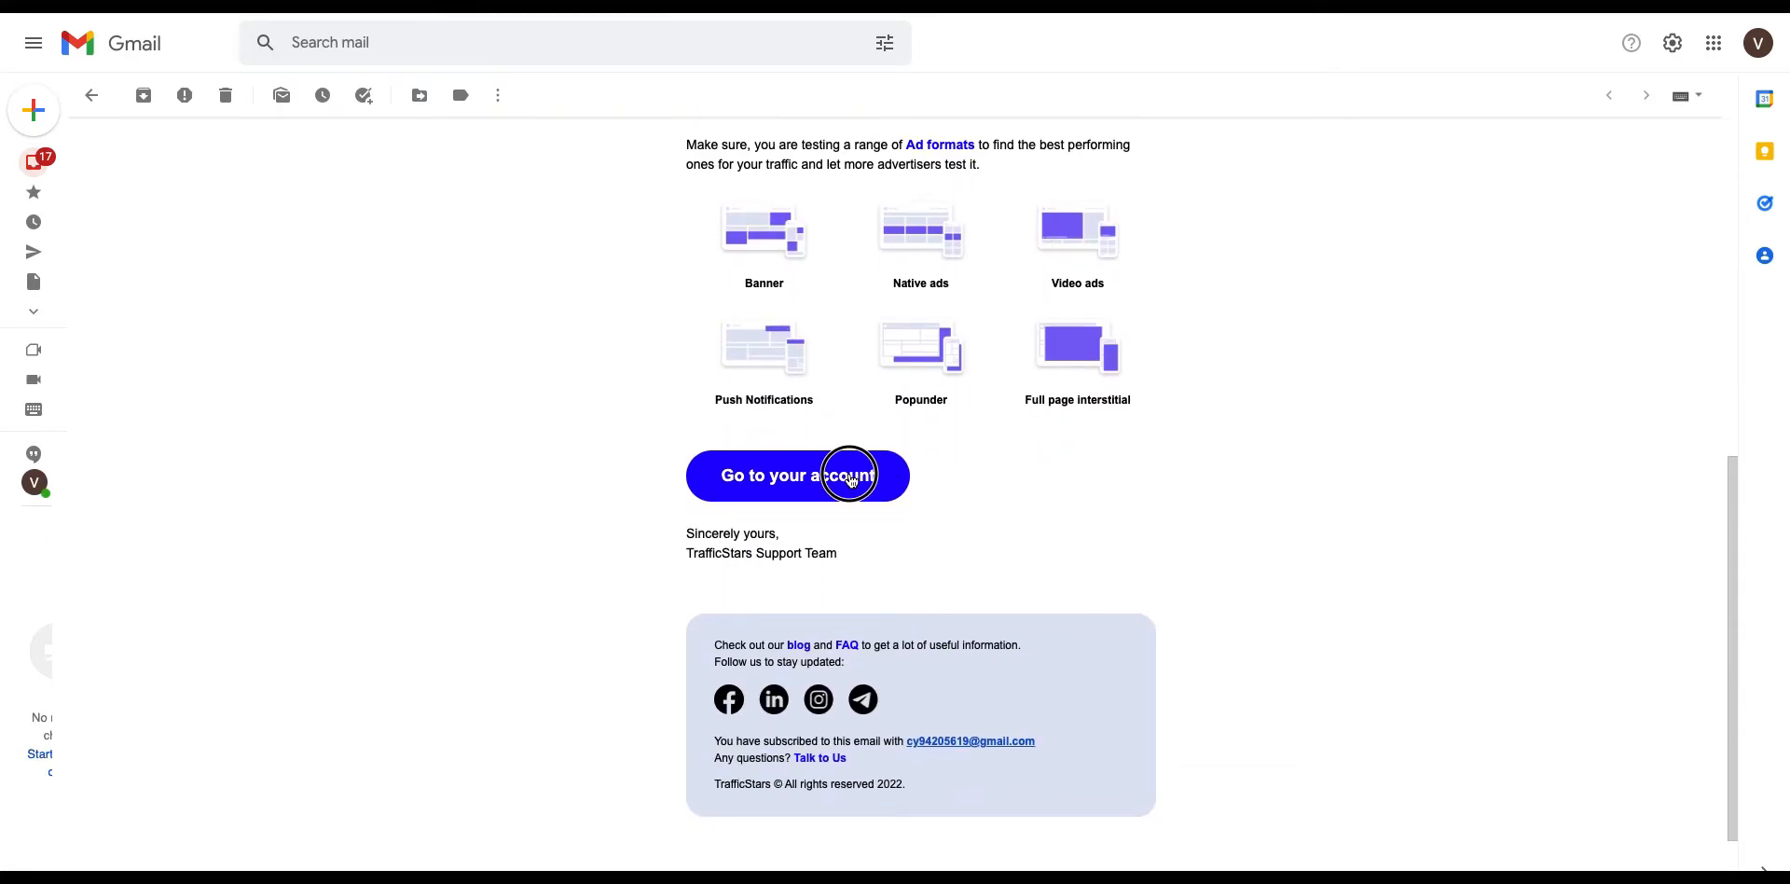
Return to the publisher account, go to the empty Ad Spots List and start Create Ad Spot.
left_click(796, 475)
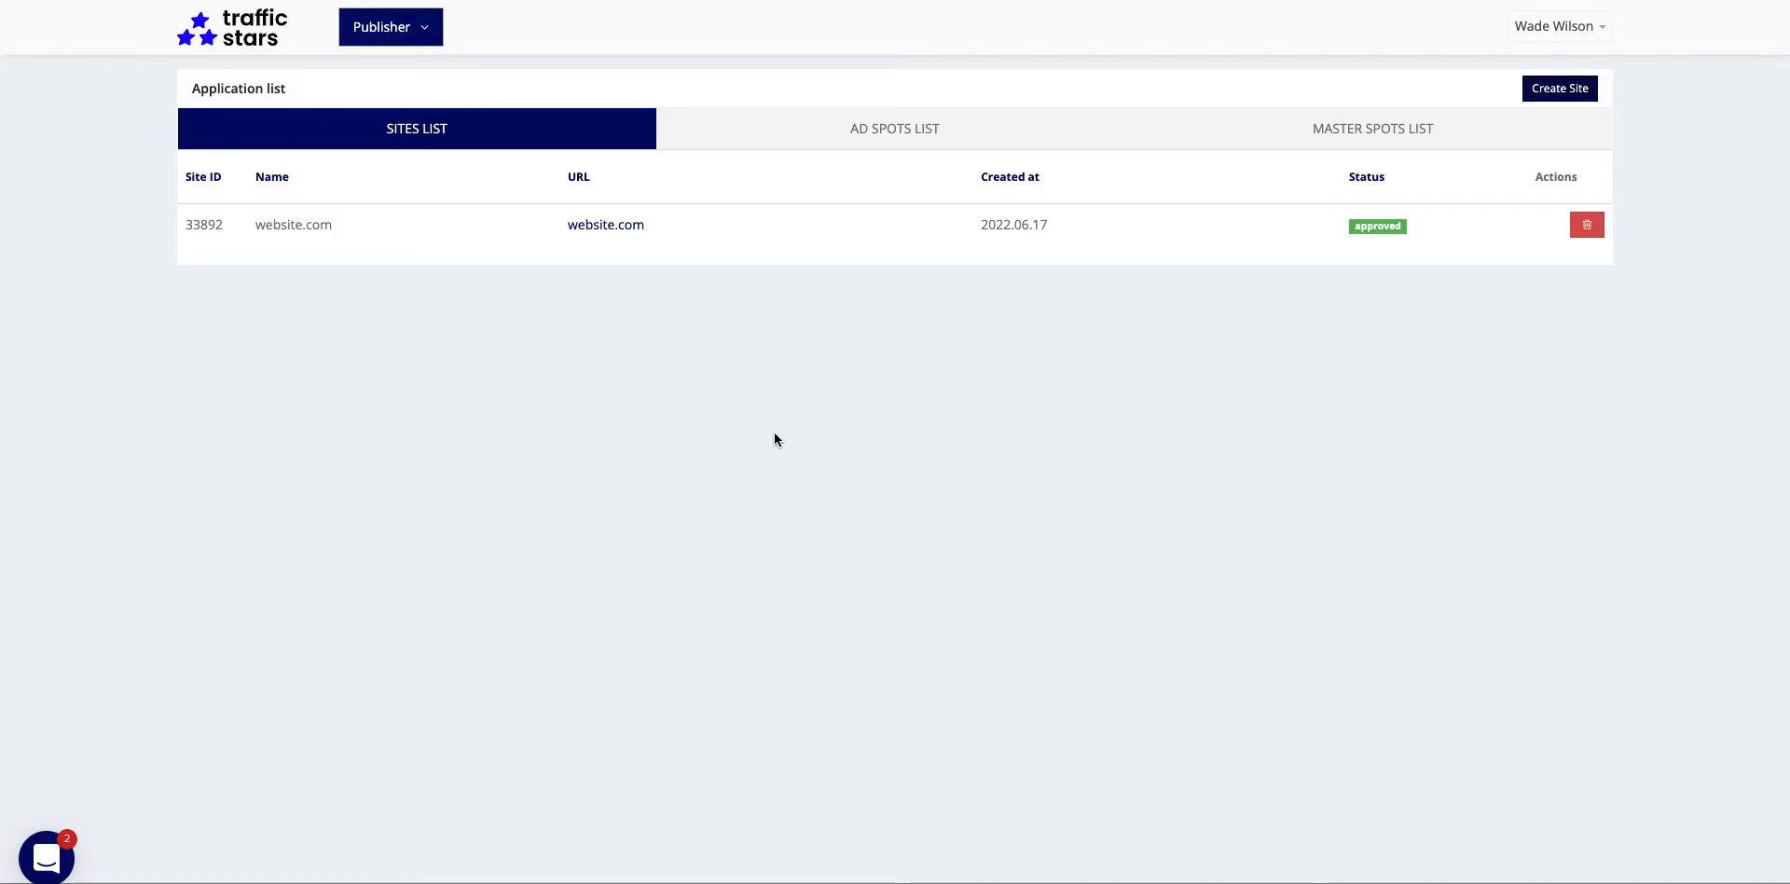
mouse_move(806, 347)
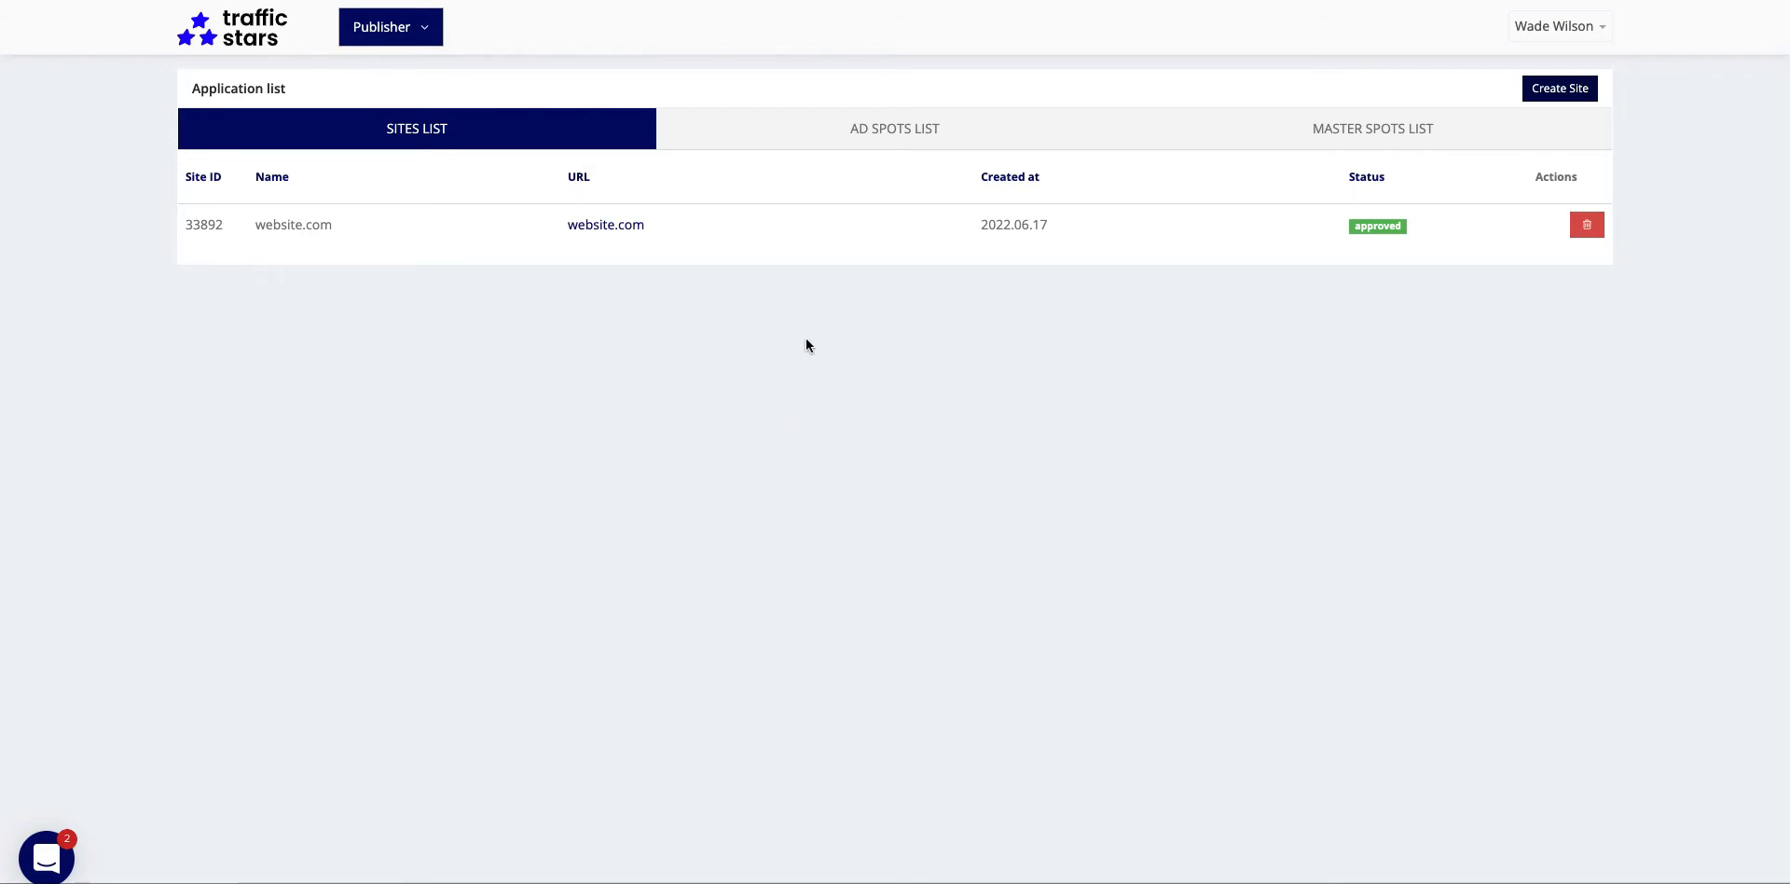
left_click(893, 129)
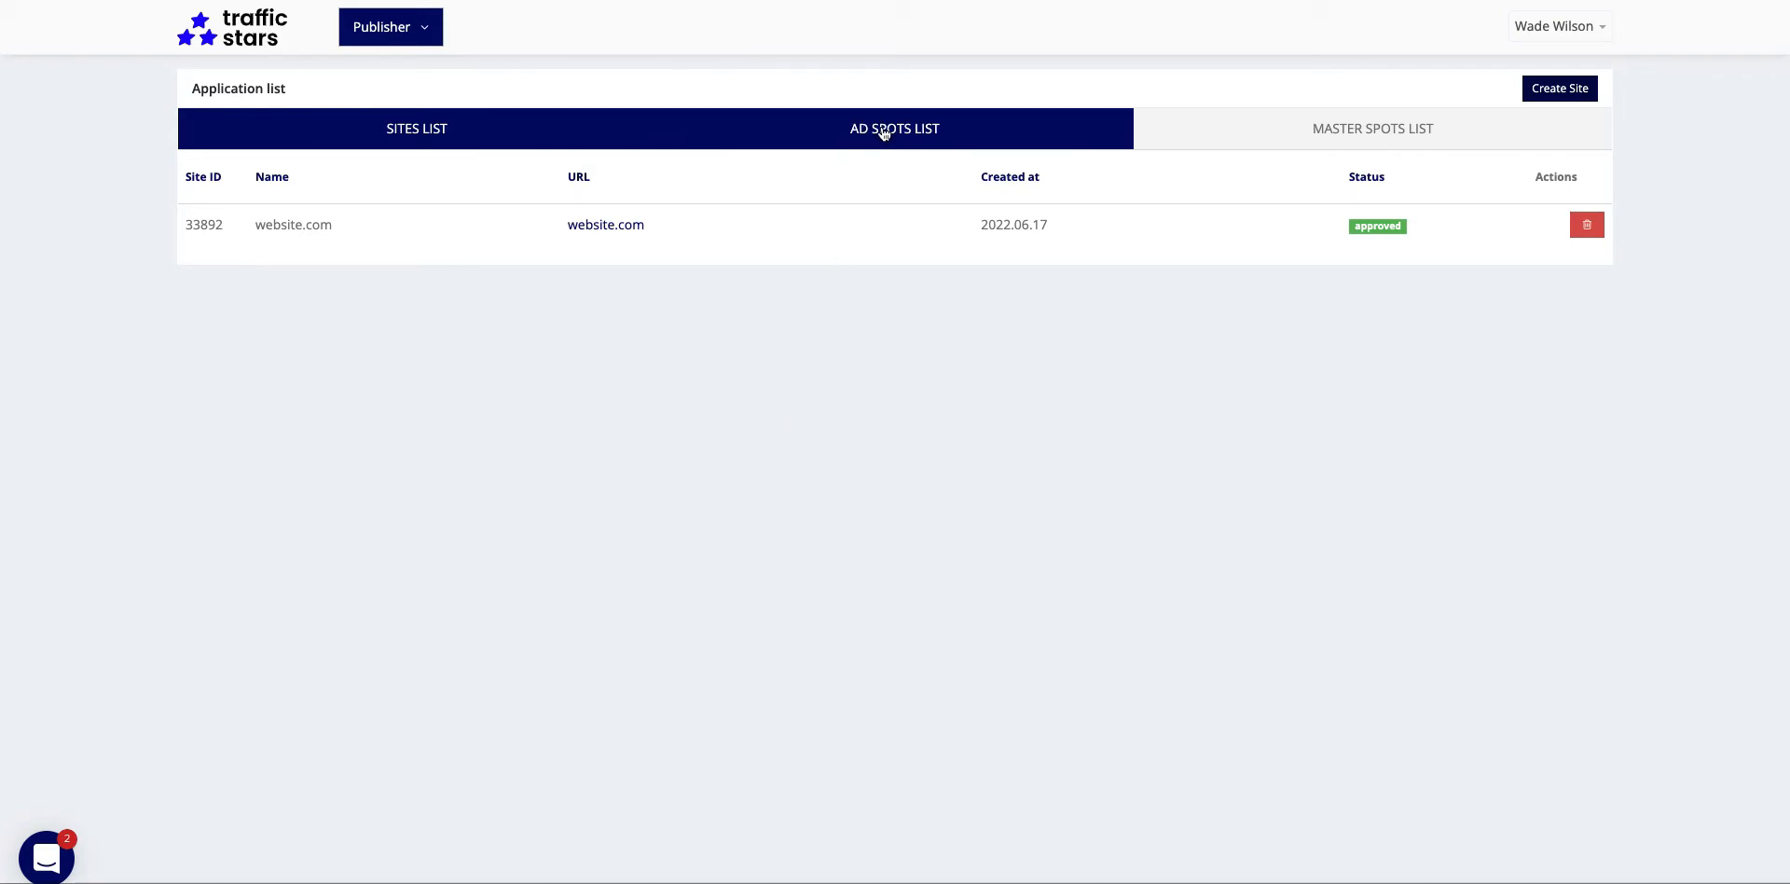
left_click(415, 128)
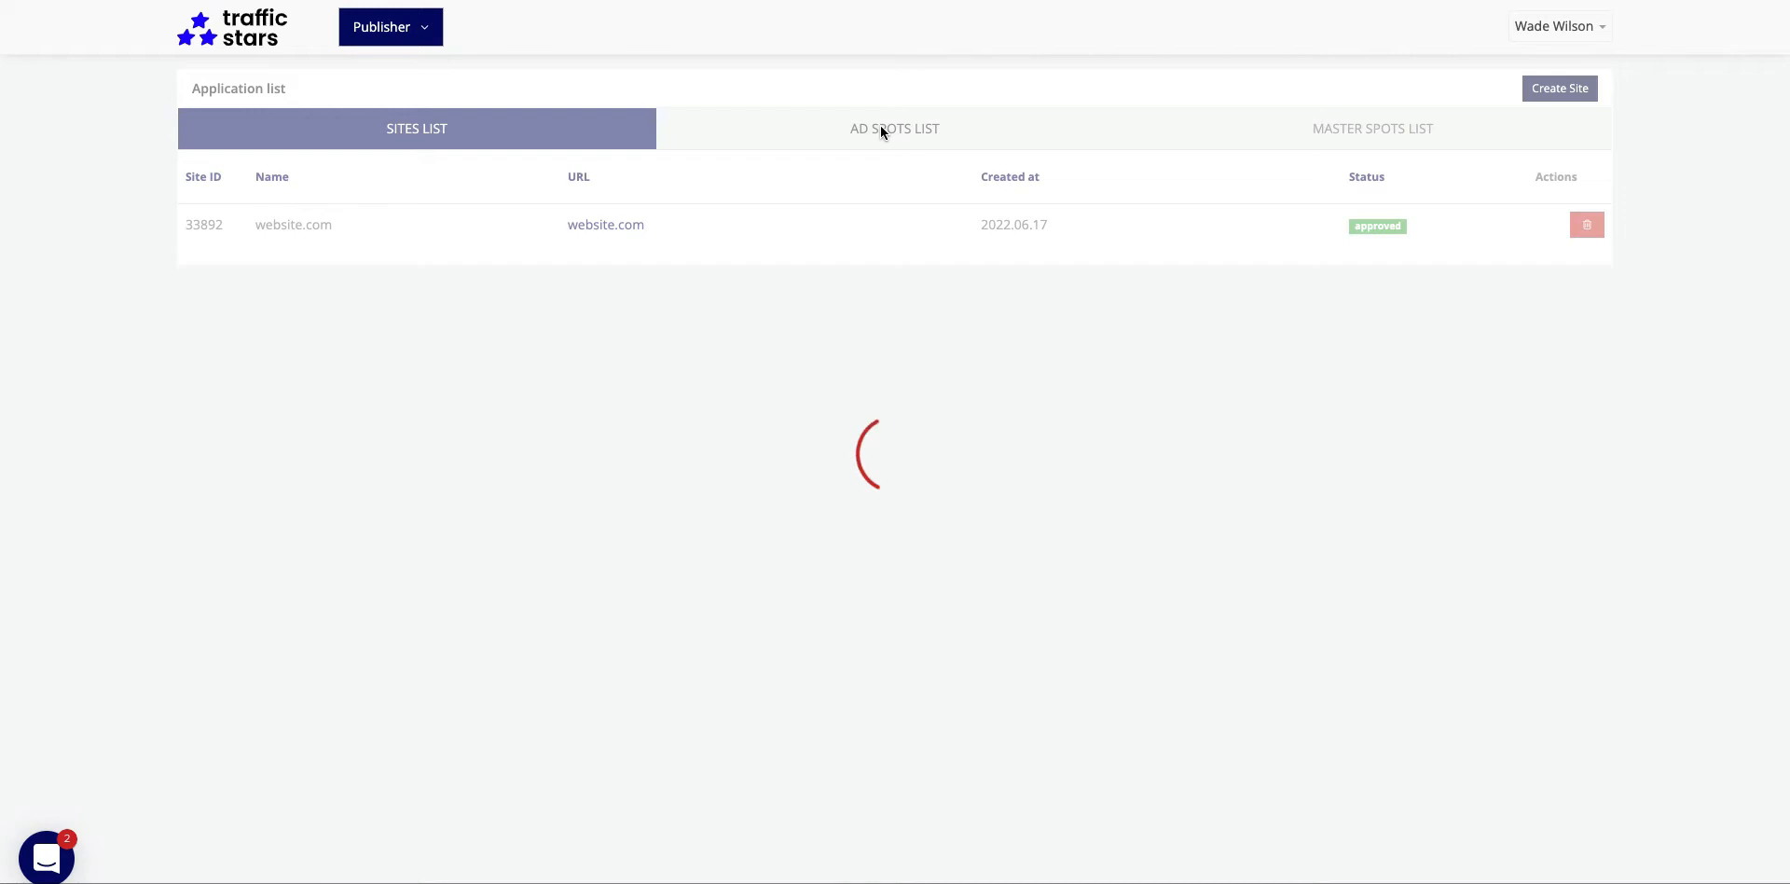
left_click(893, 129)
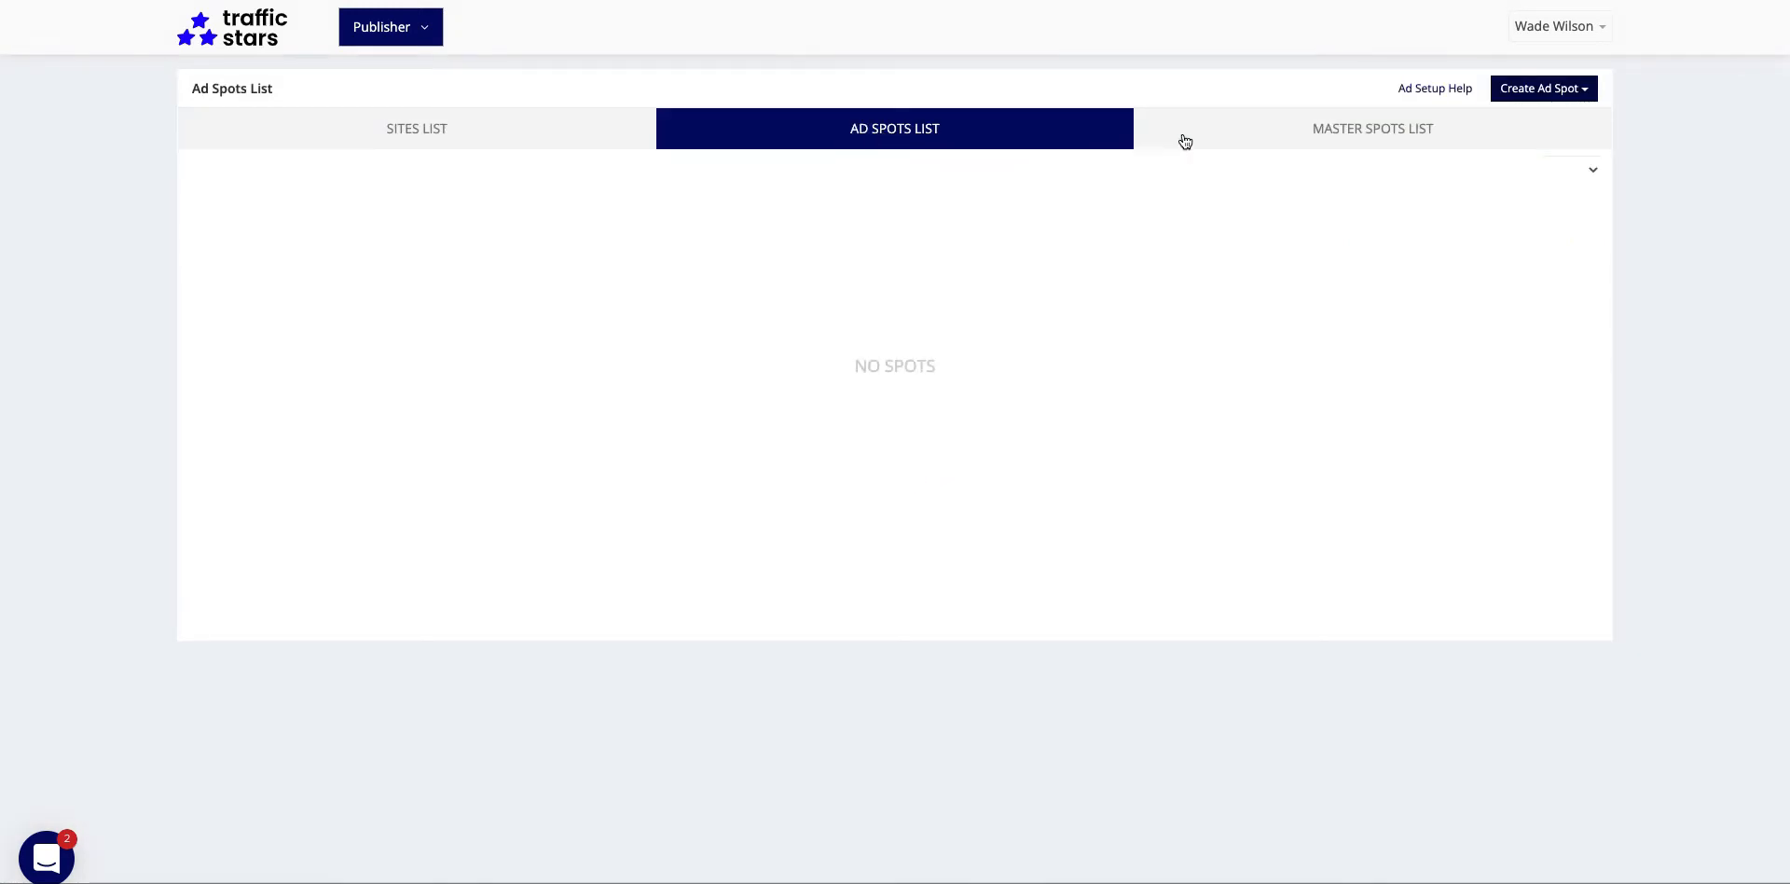
mouse_move(1542, 88)
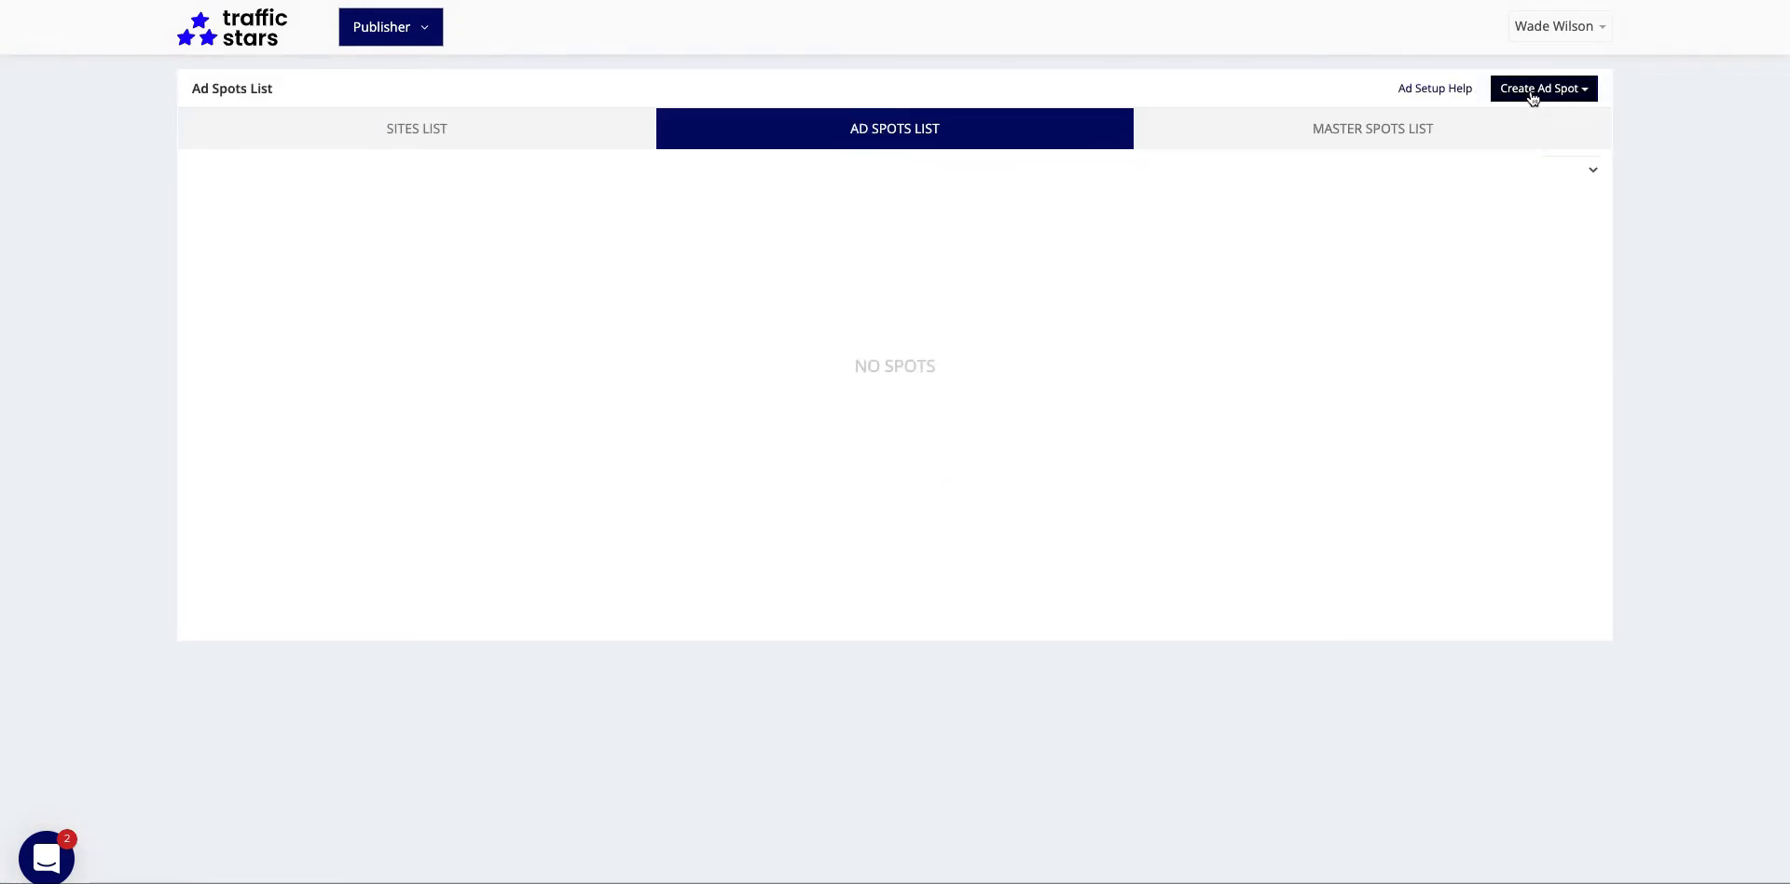
left_click(1540, 89)
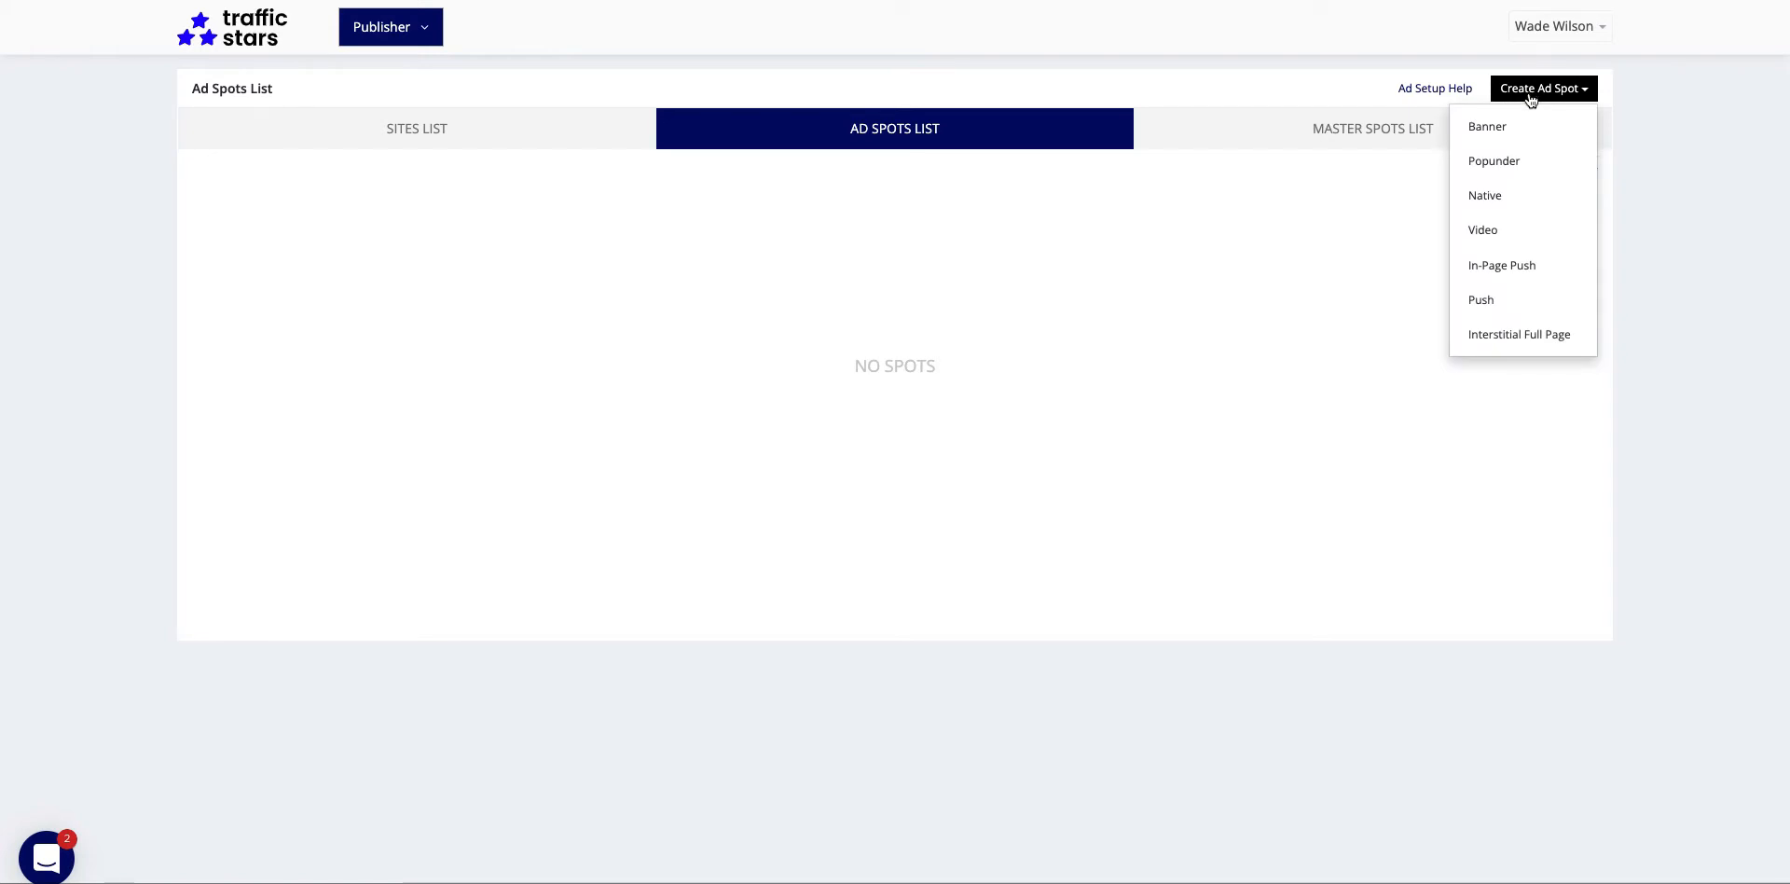
mouse_move(1487, 127)
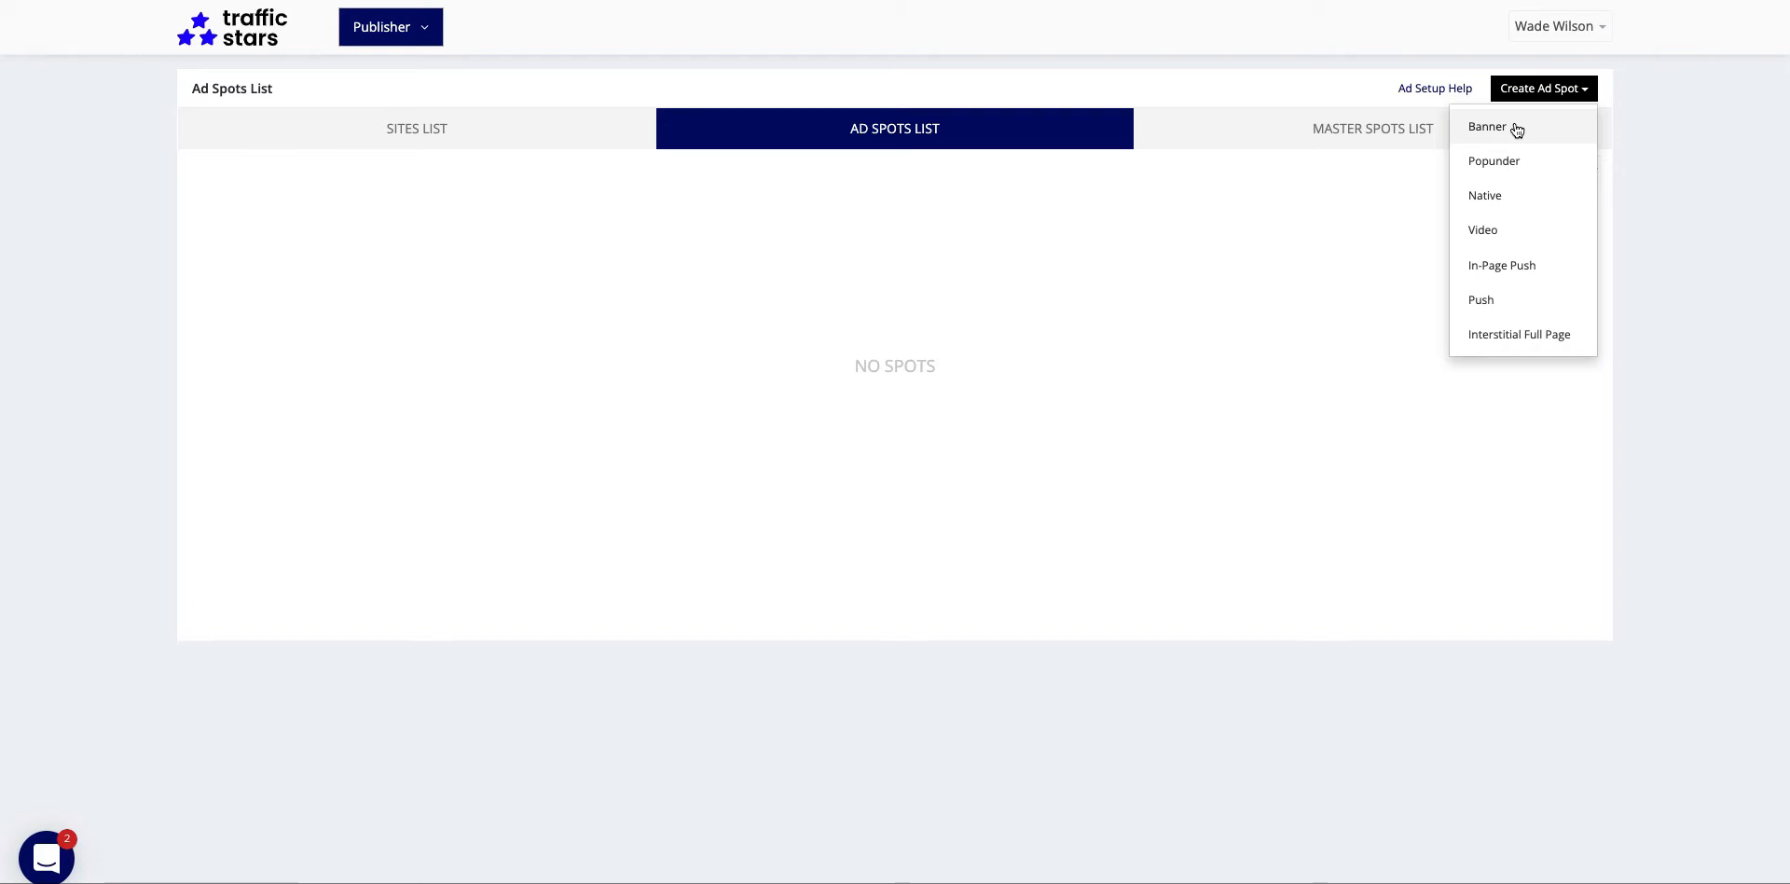
Start a Banner ad spot for website.com on Mobile with the 300x100 format.
left_click(1486, 125)
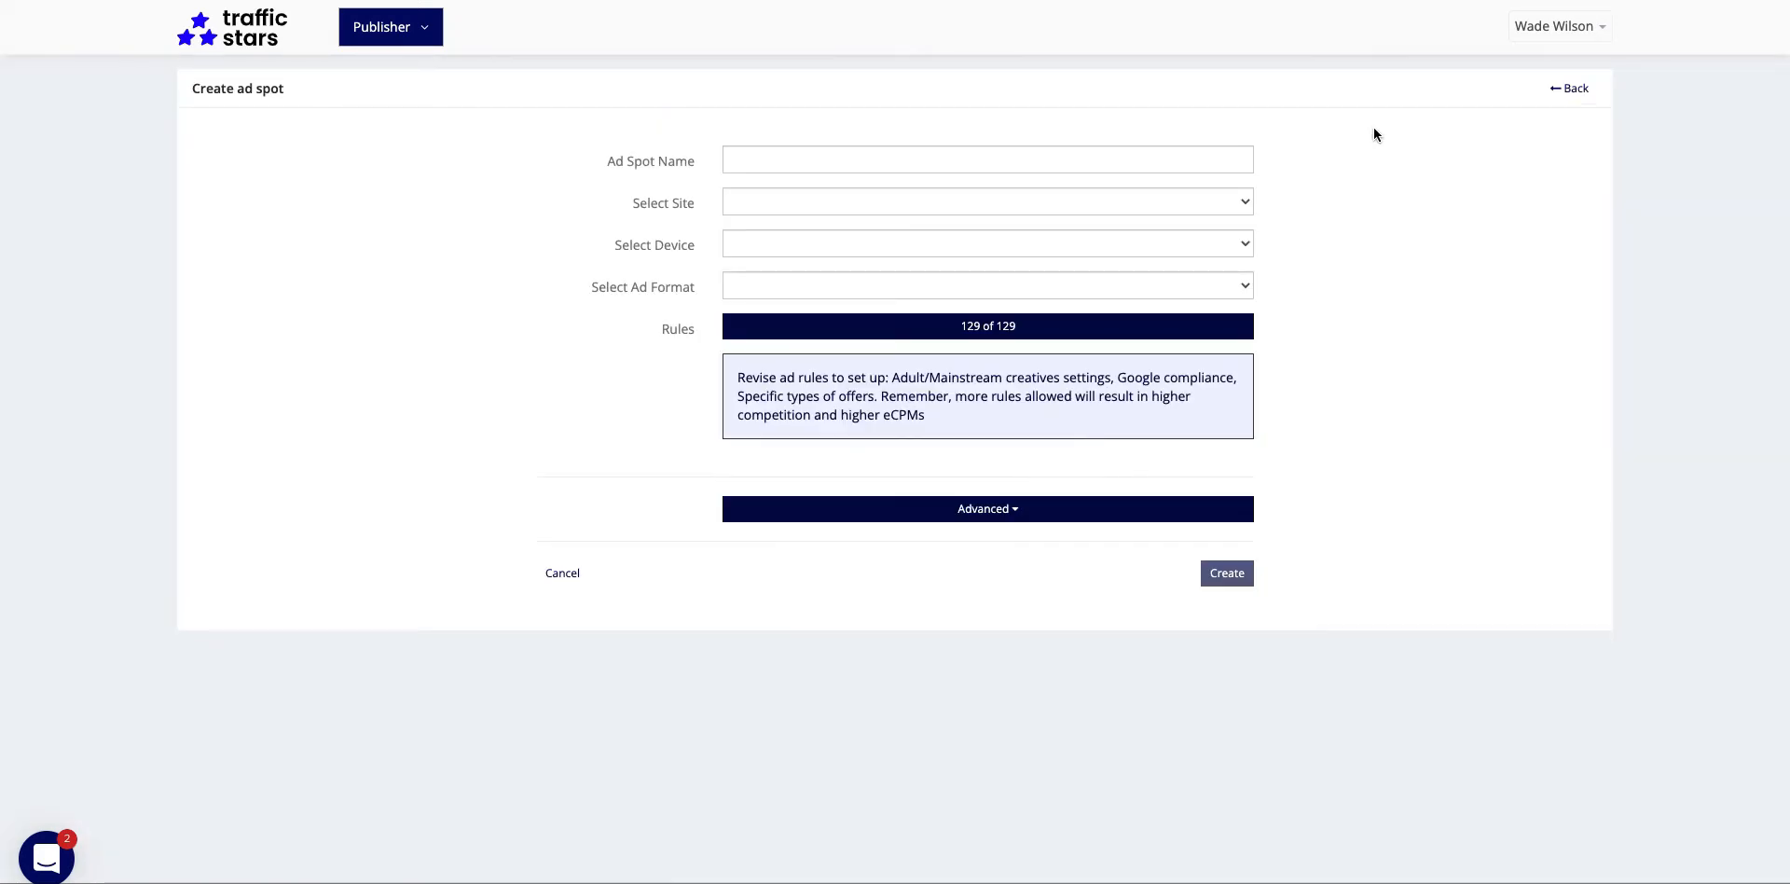
left_click(985, 201)
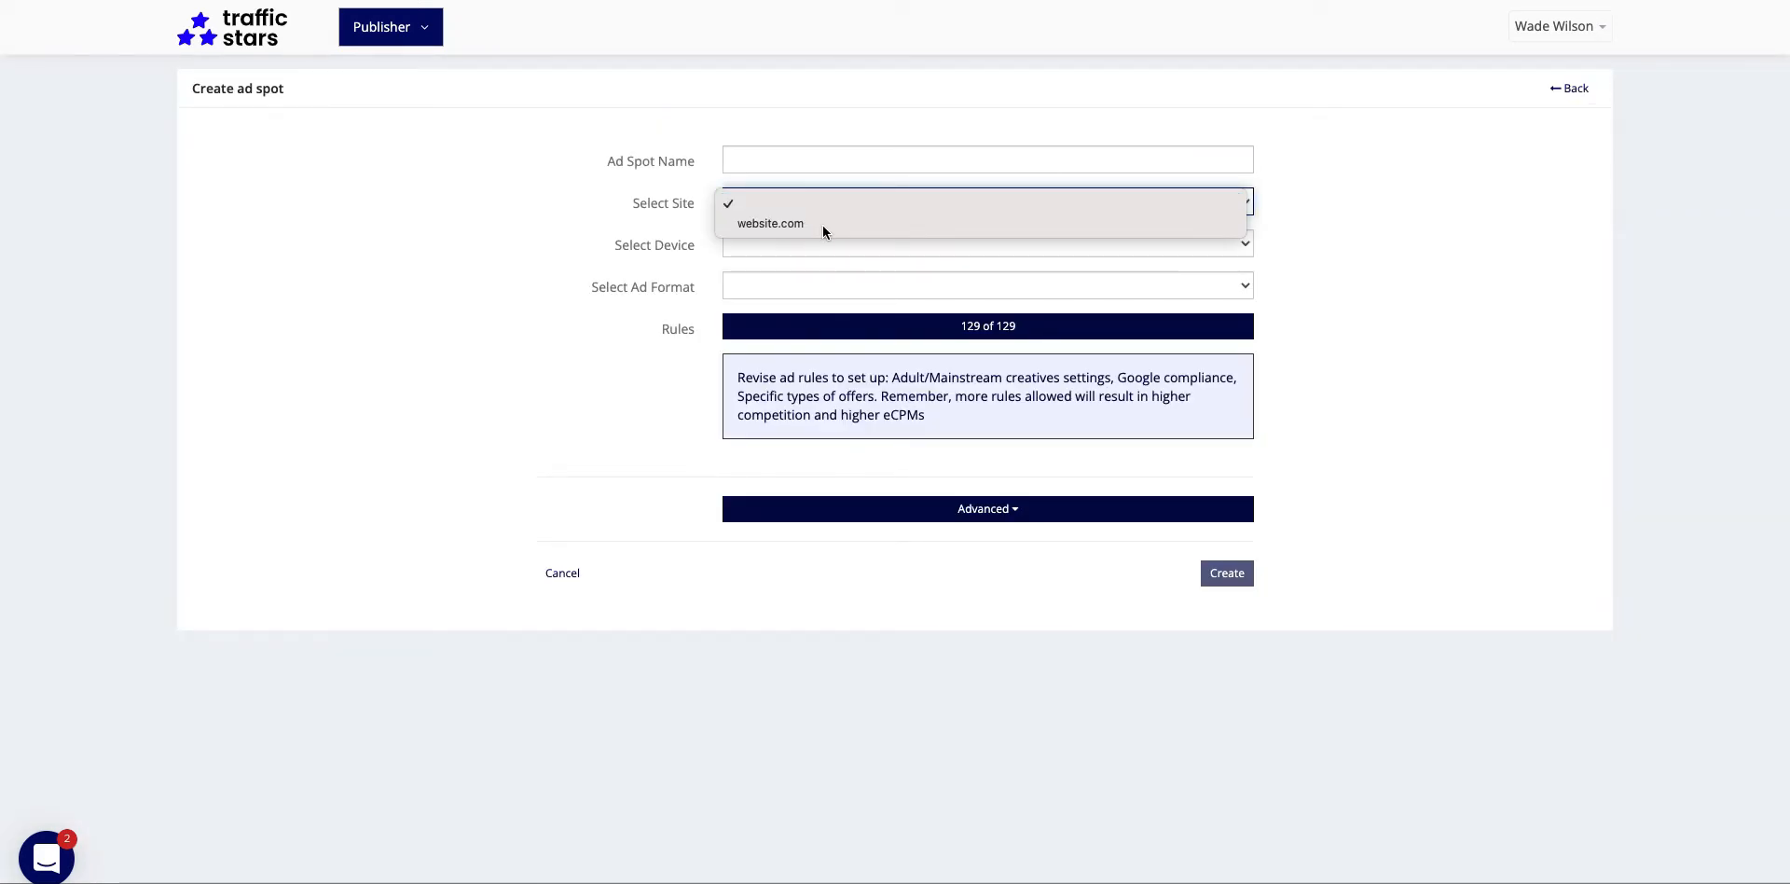
left_click(770, 222)
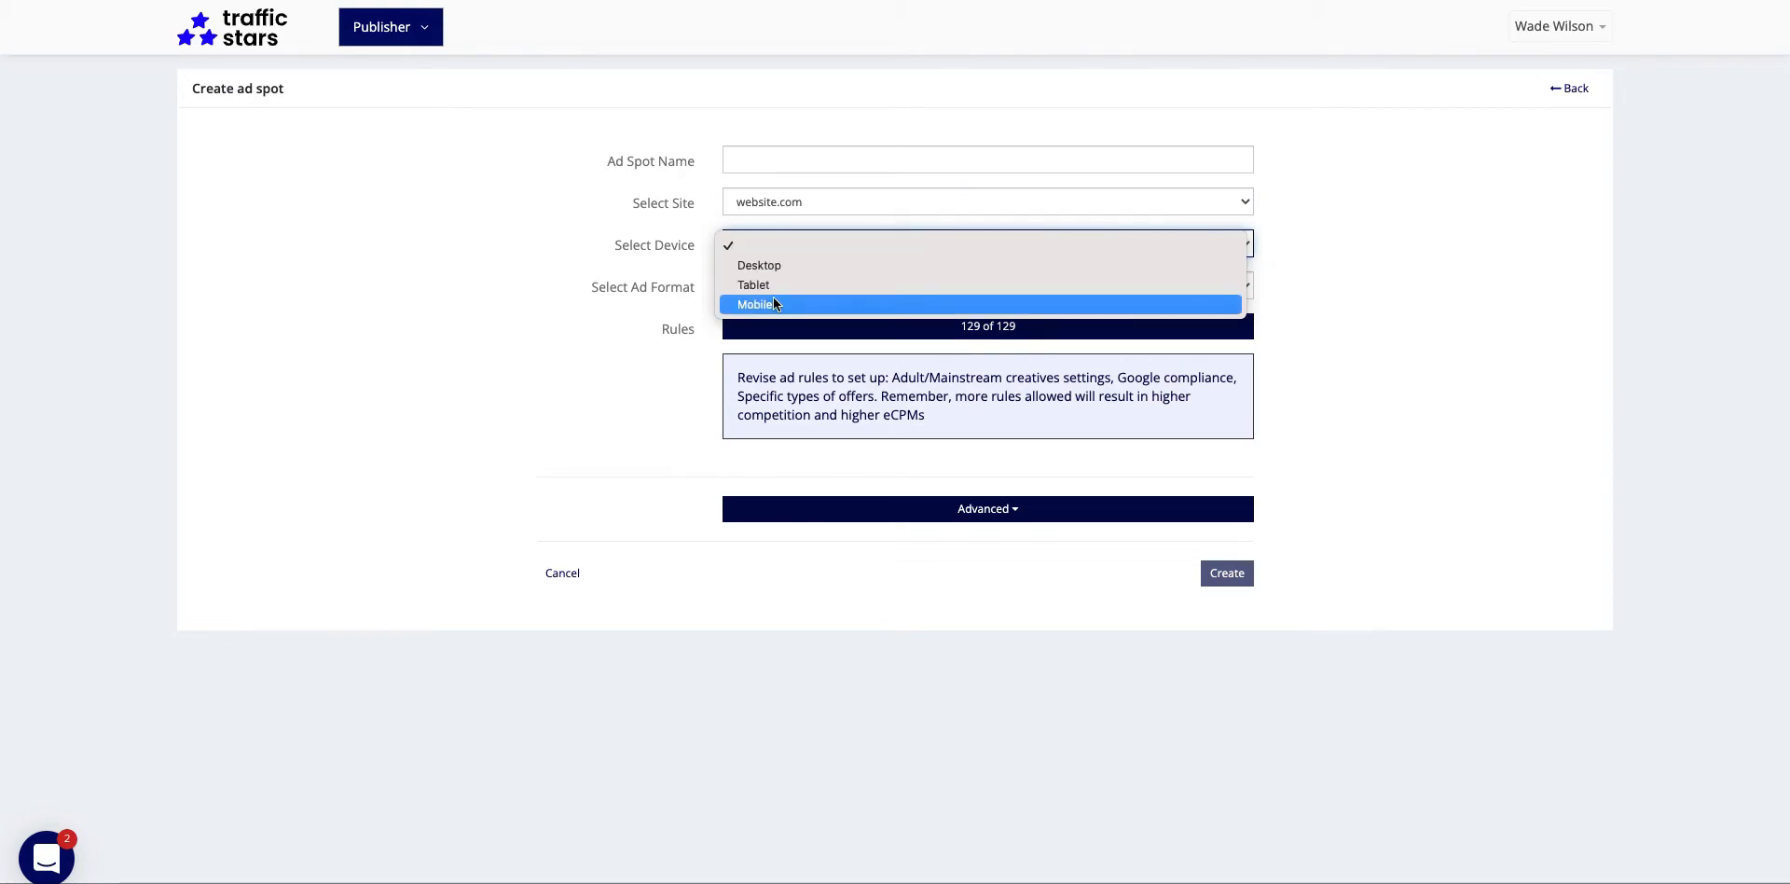
left_click(755, 304)
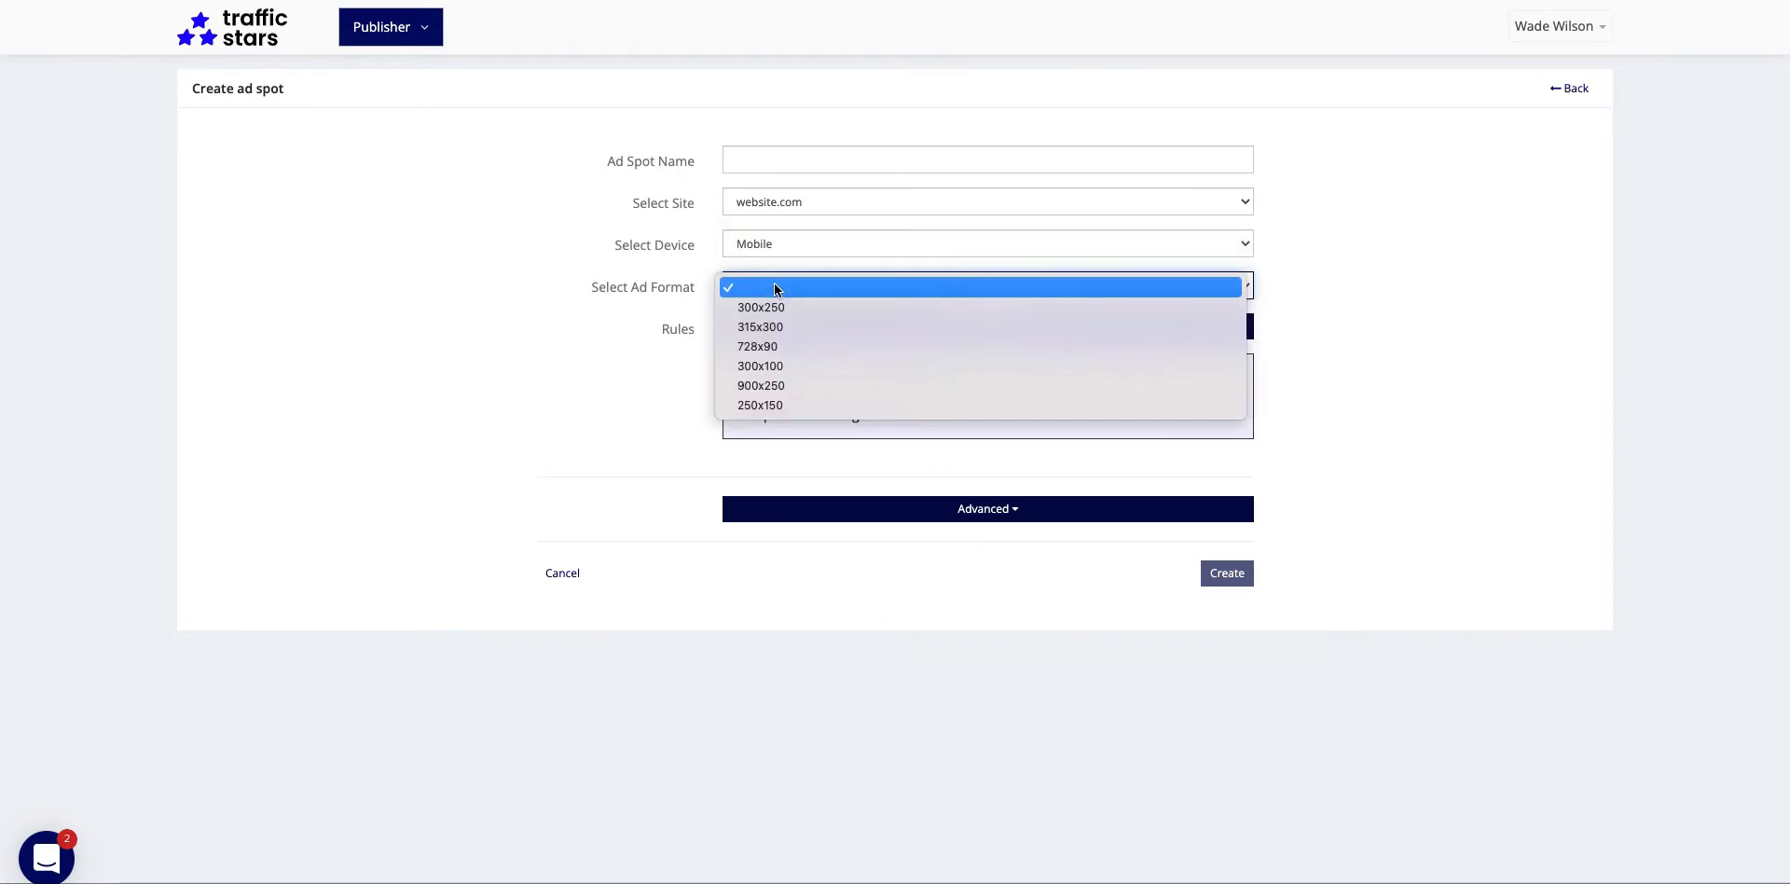
left_click(761, 365)
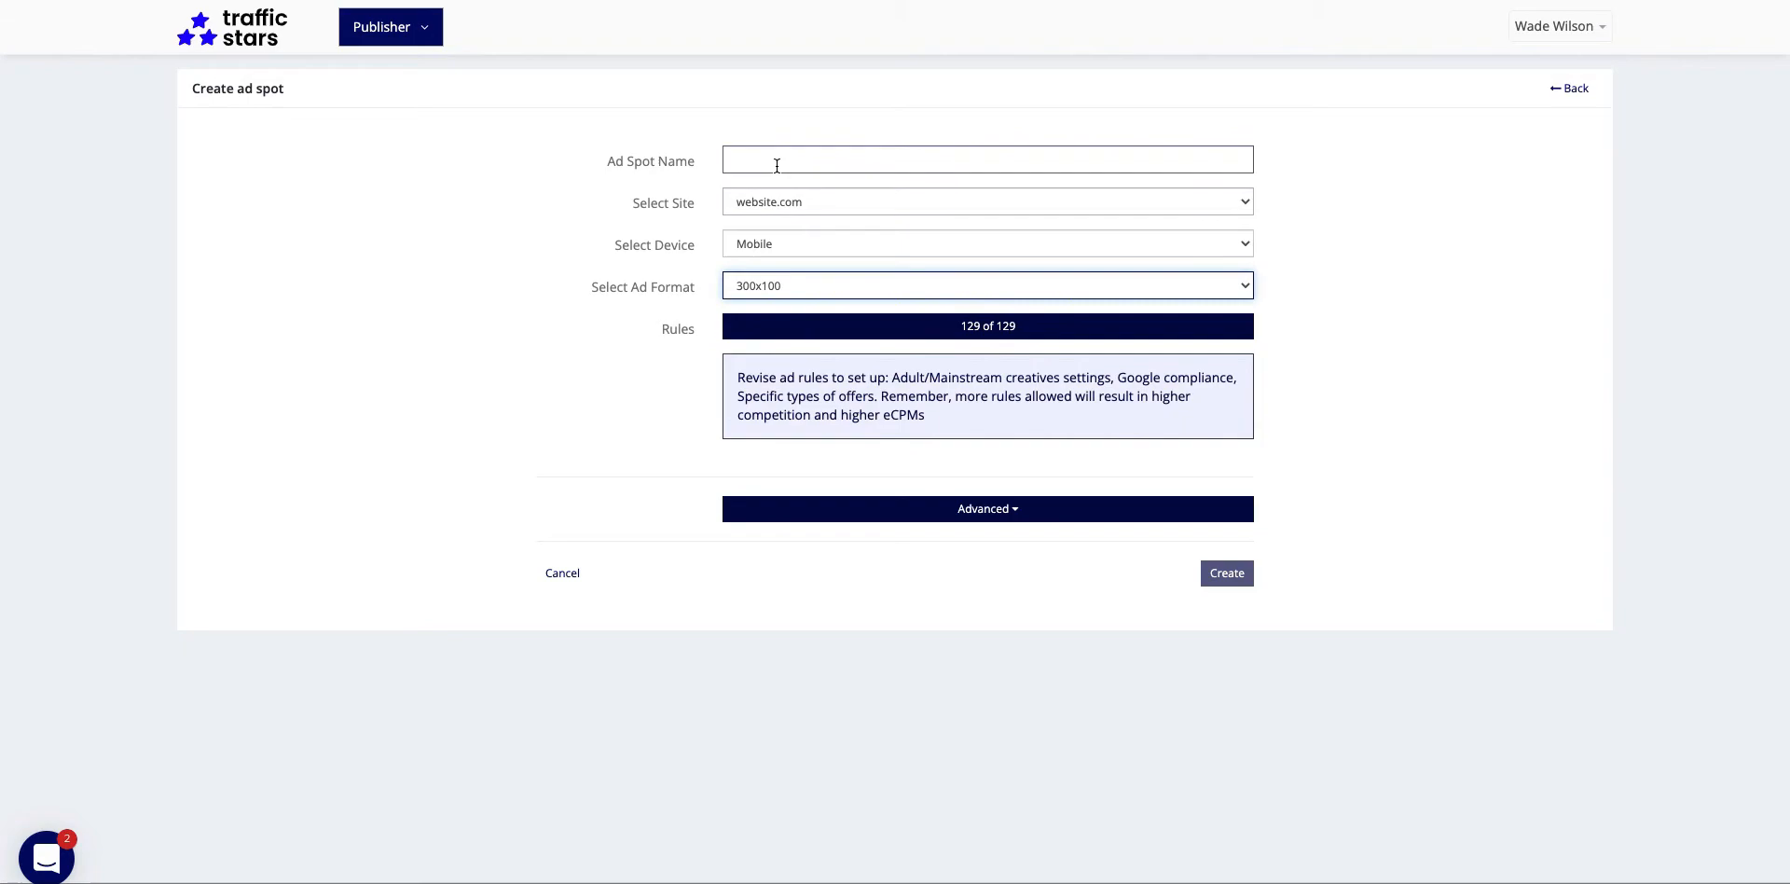
Name the spot 'mobile header 300x100' and create it.
type("mobile")
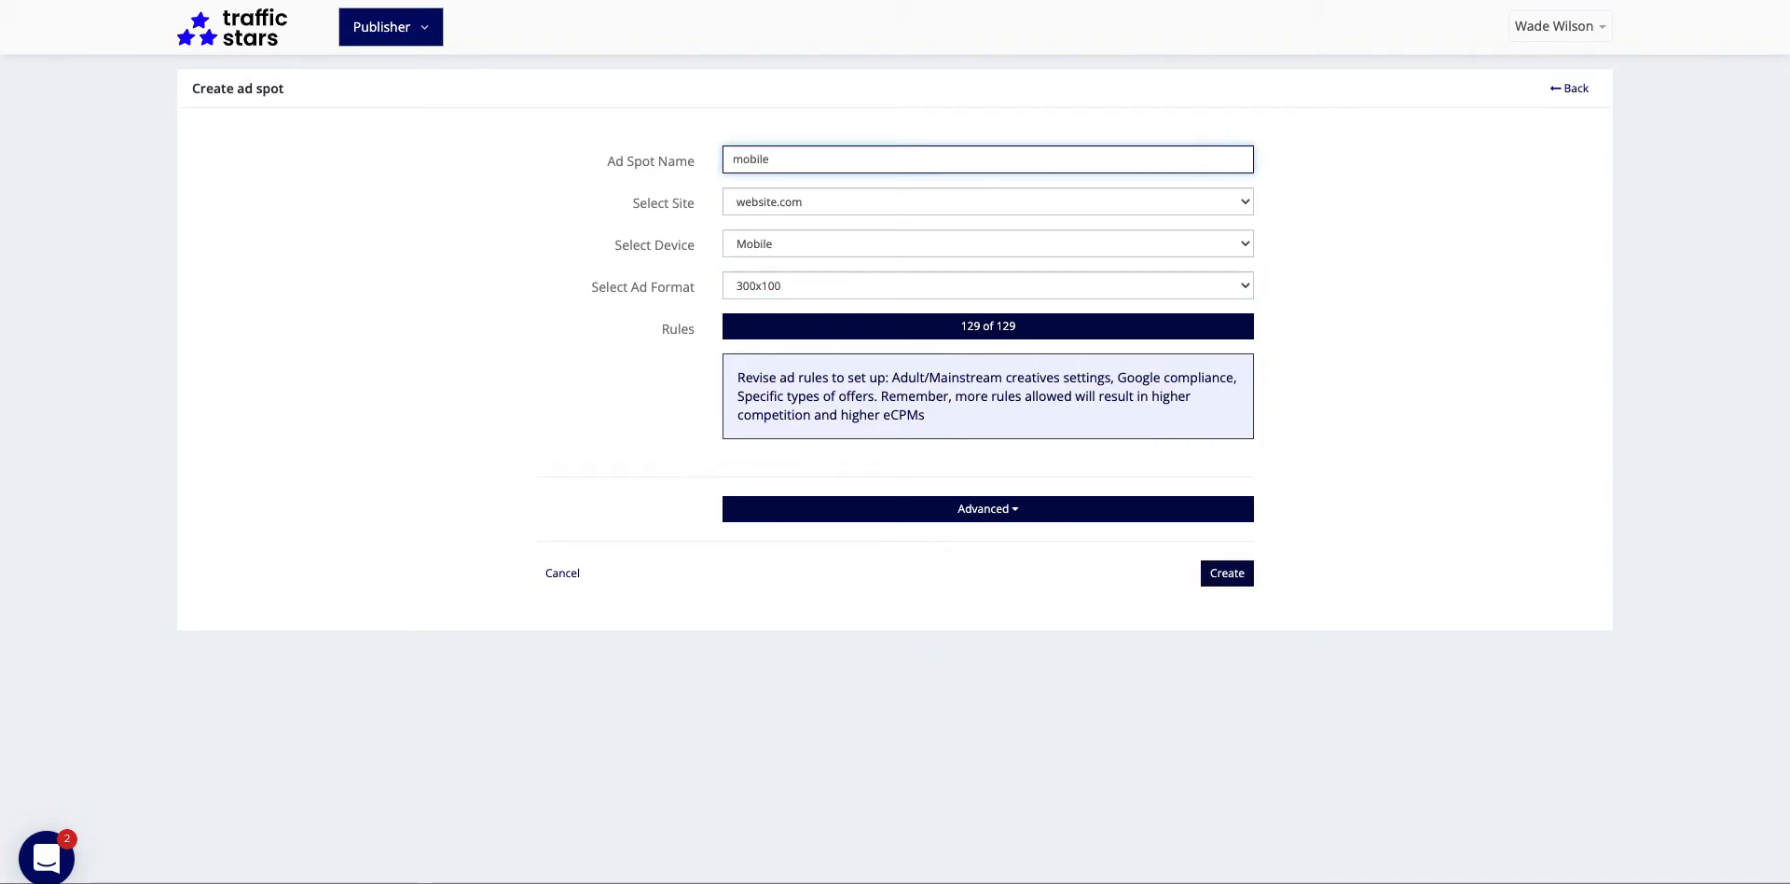
type("header 300x1")
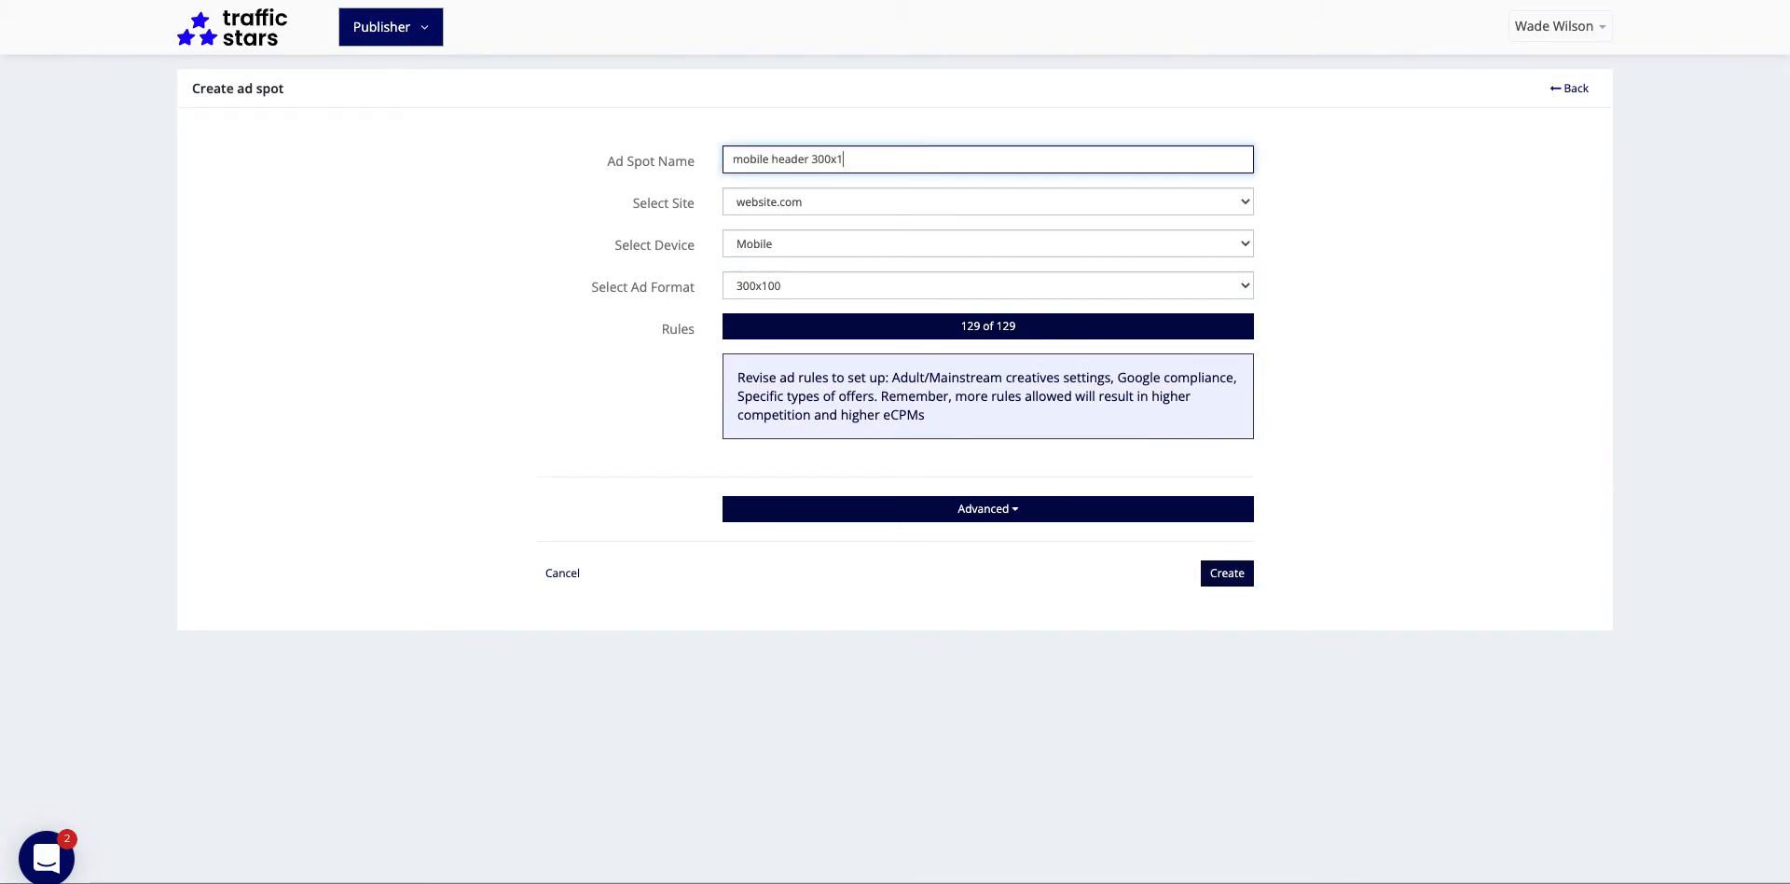
left_click(1227, 572)
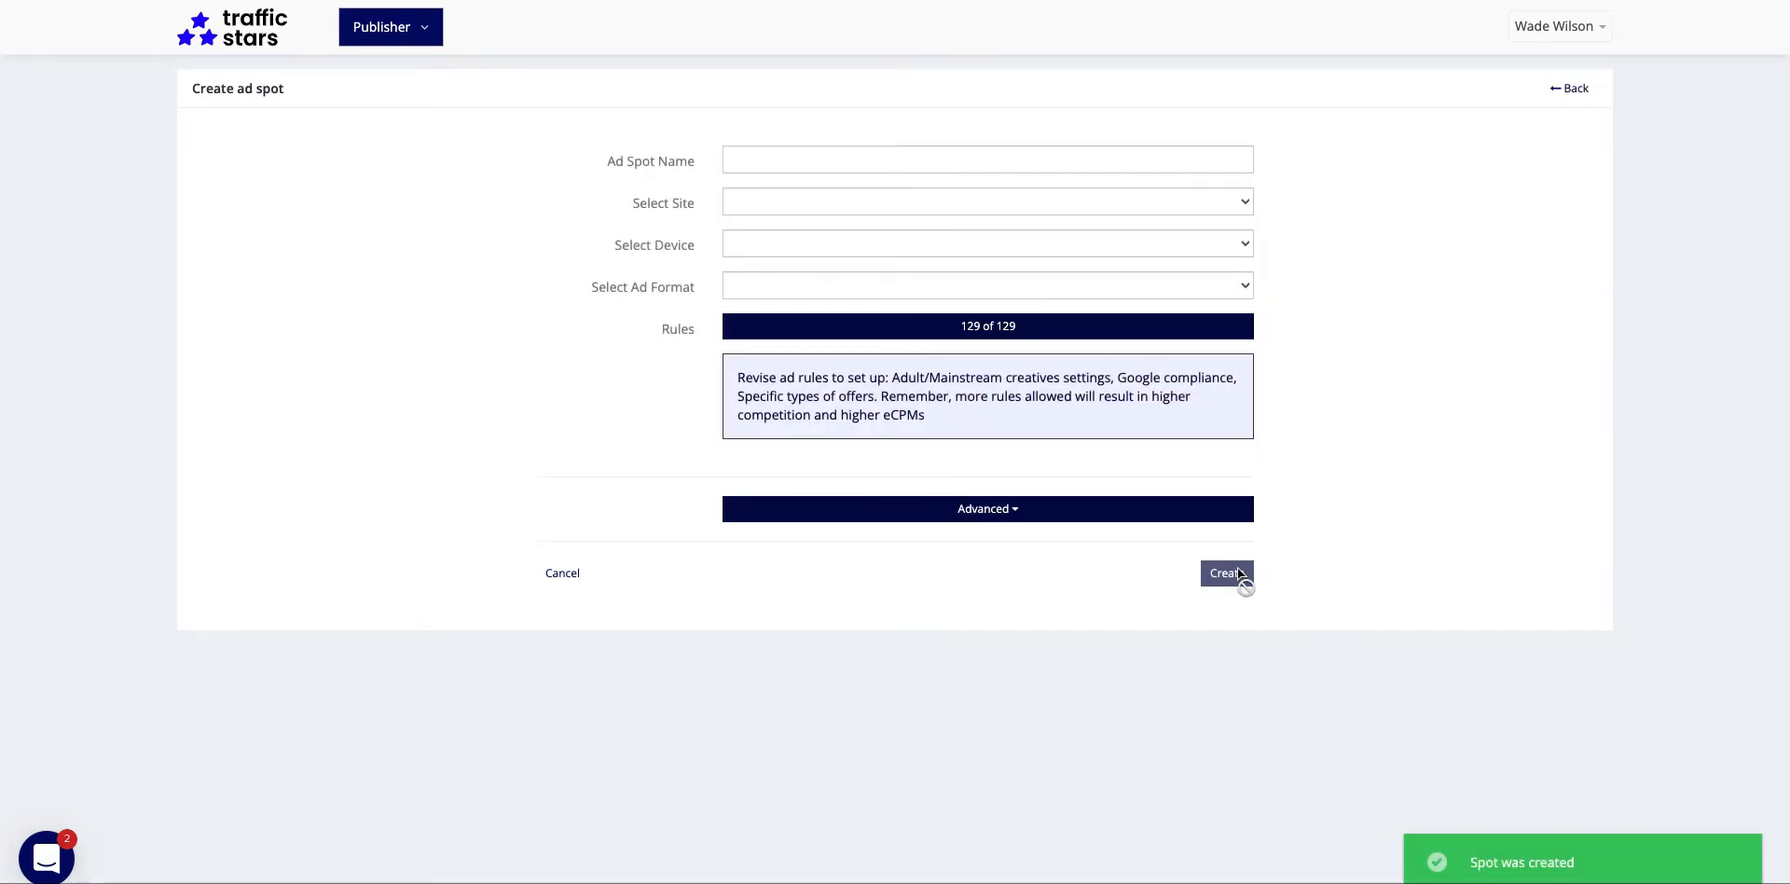
Show the embed code for the new spot and select its whole JavaScript tag.
left_click(1227, 572)
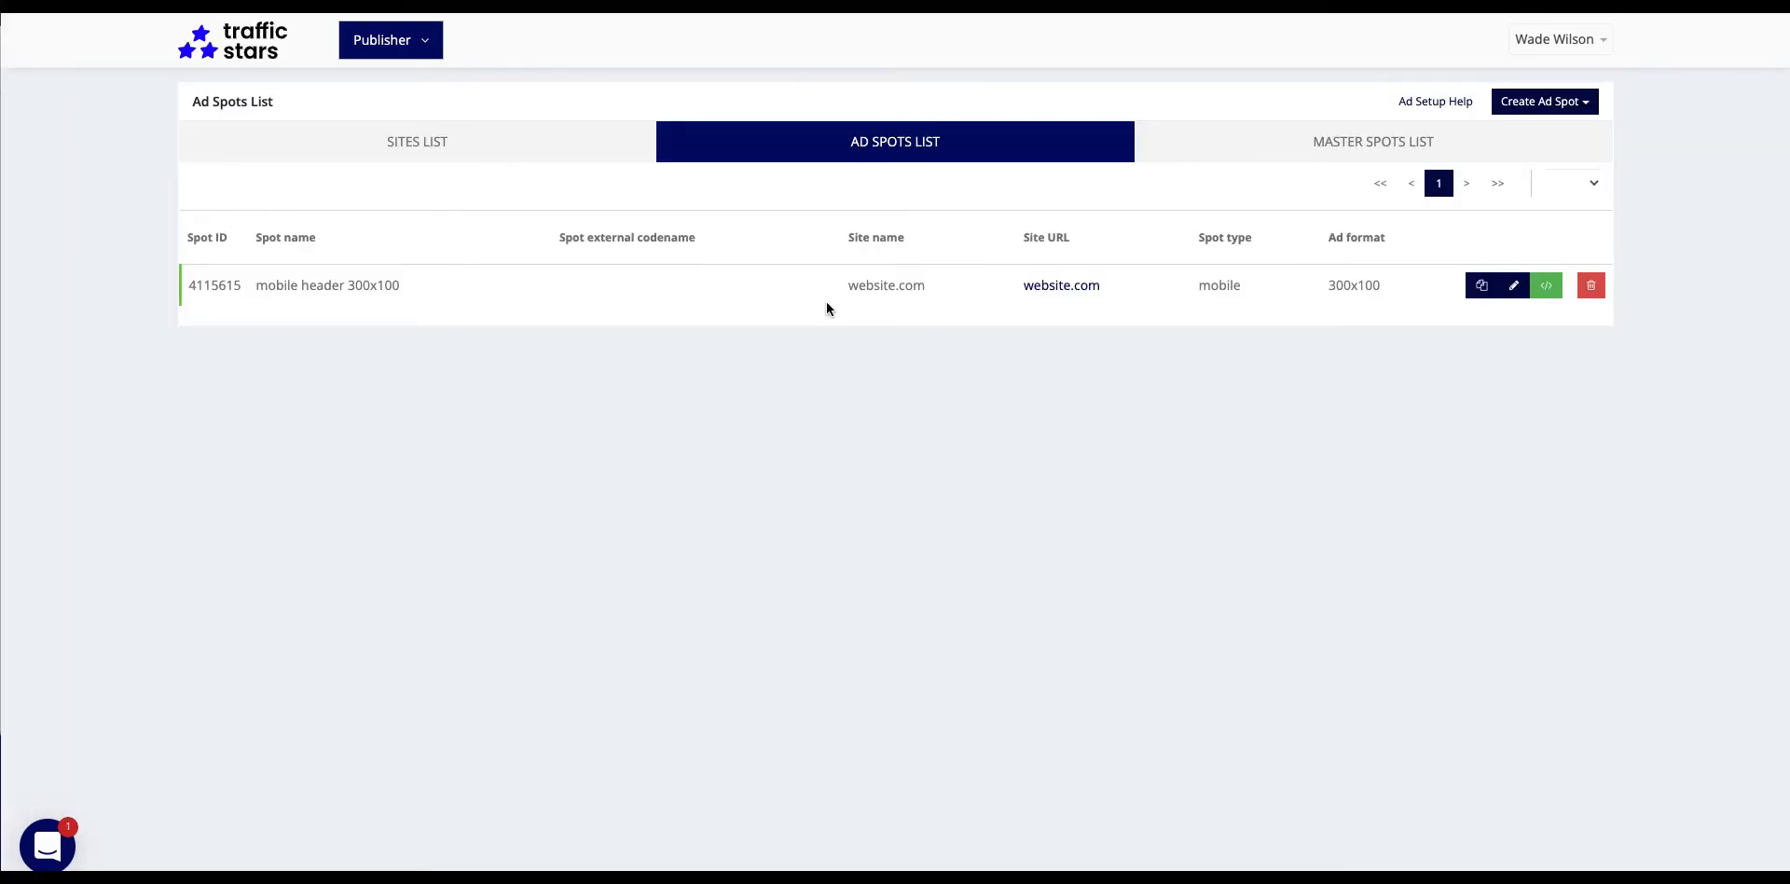
mouse_move(1130, 397)
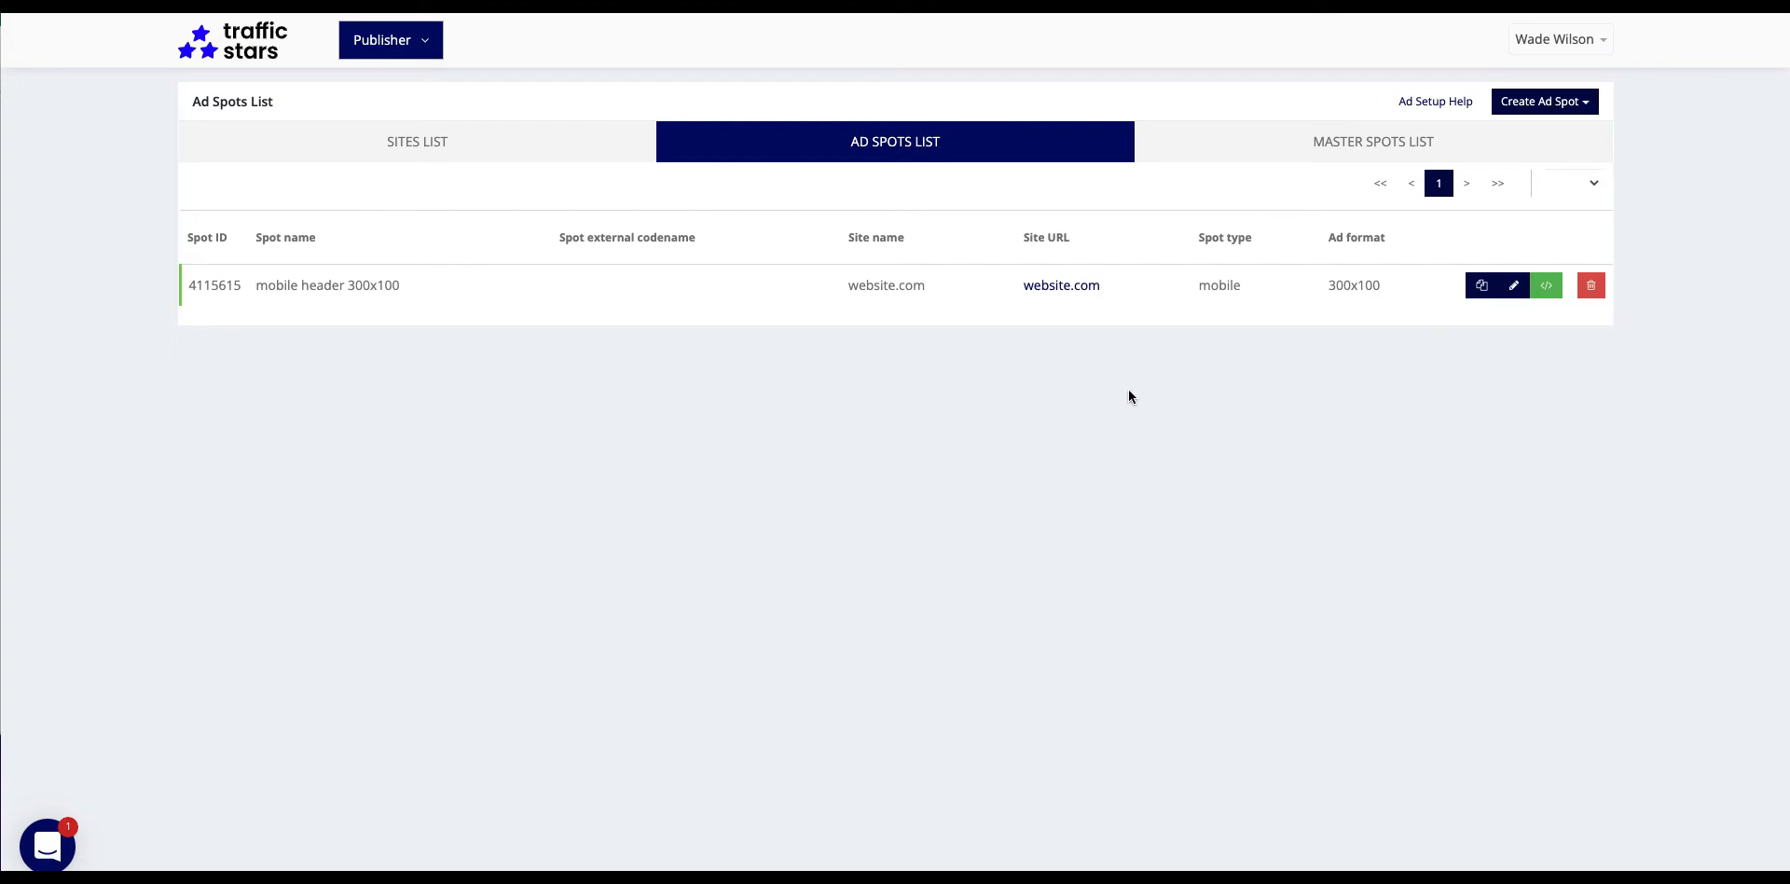
mouse_move(1426, 382)
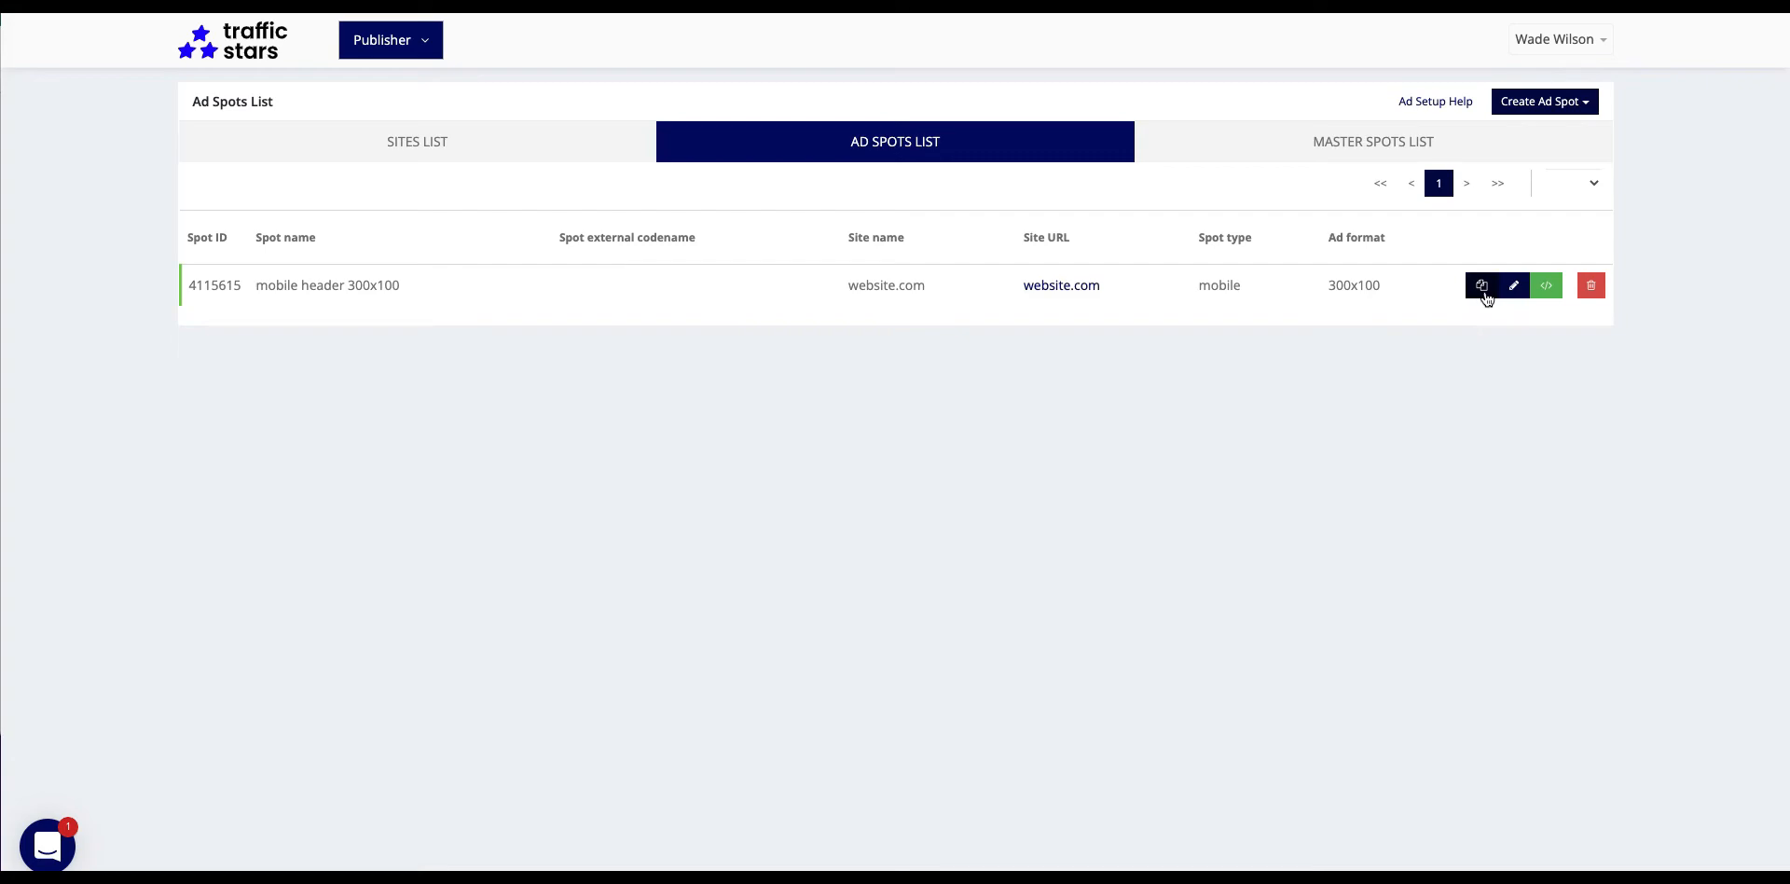
mouse_move(1589, 285)
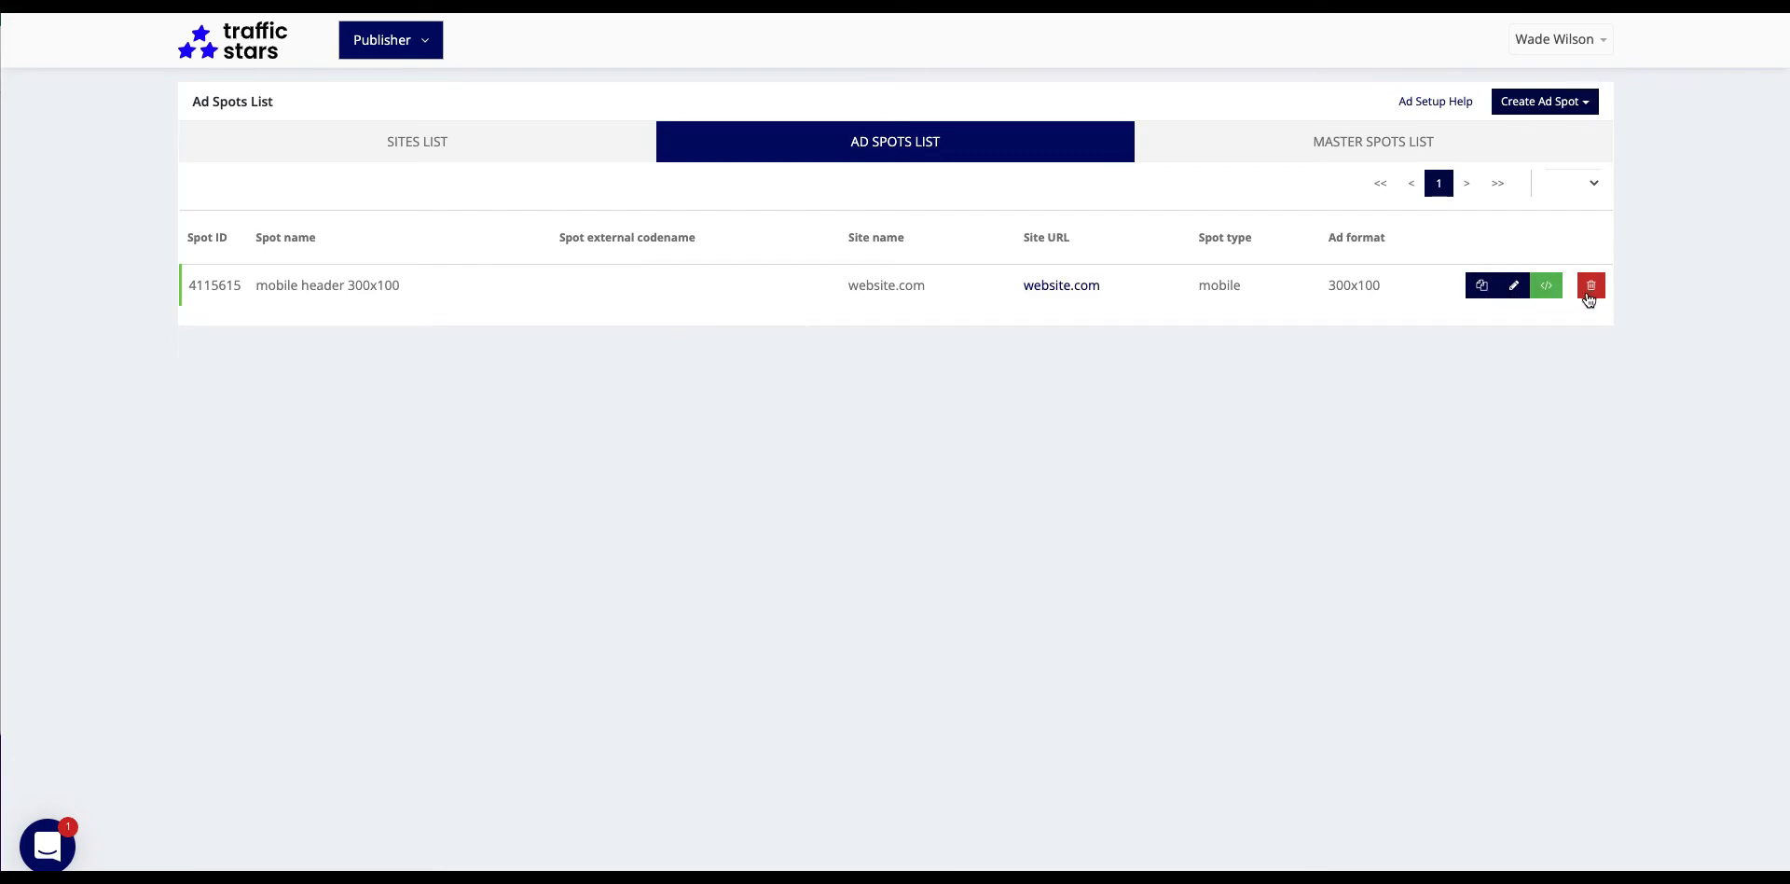
left_click(1545, 285)
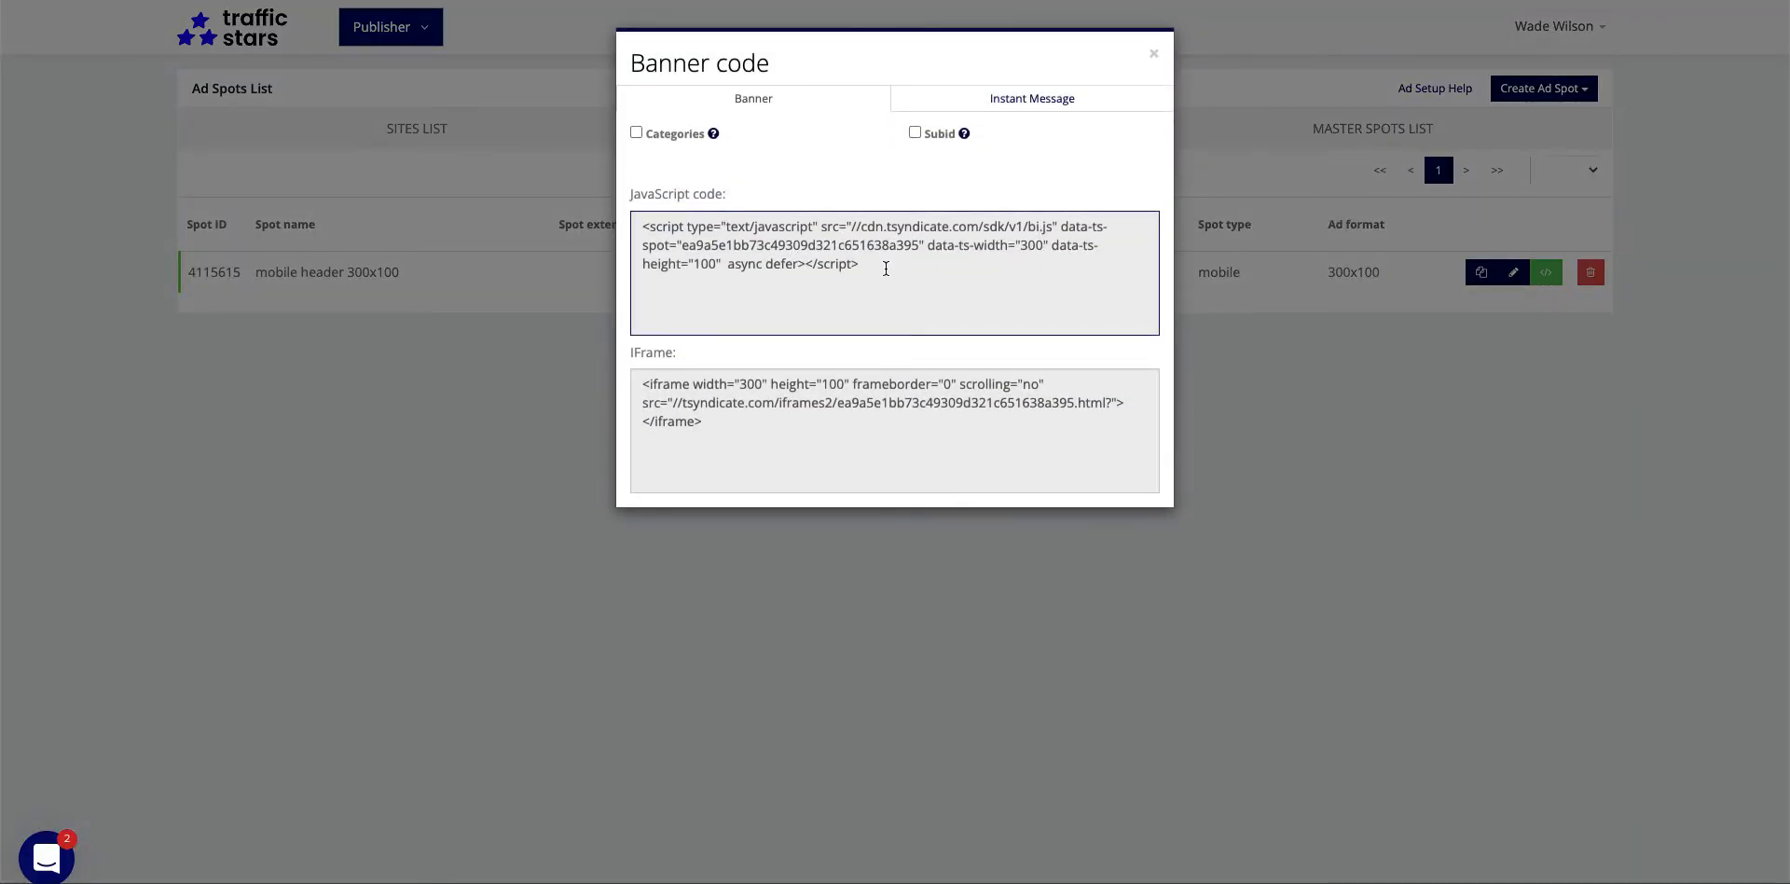
triple_click(884, 245)
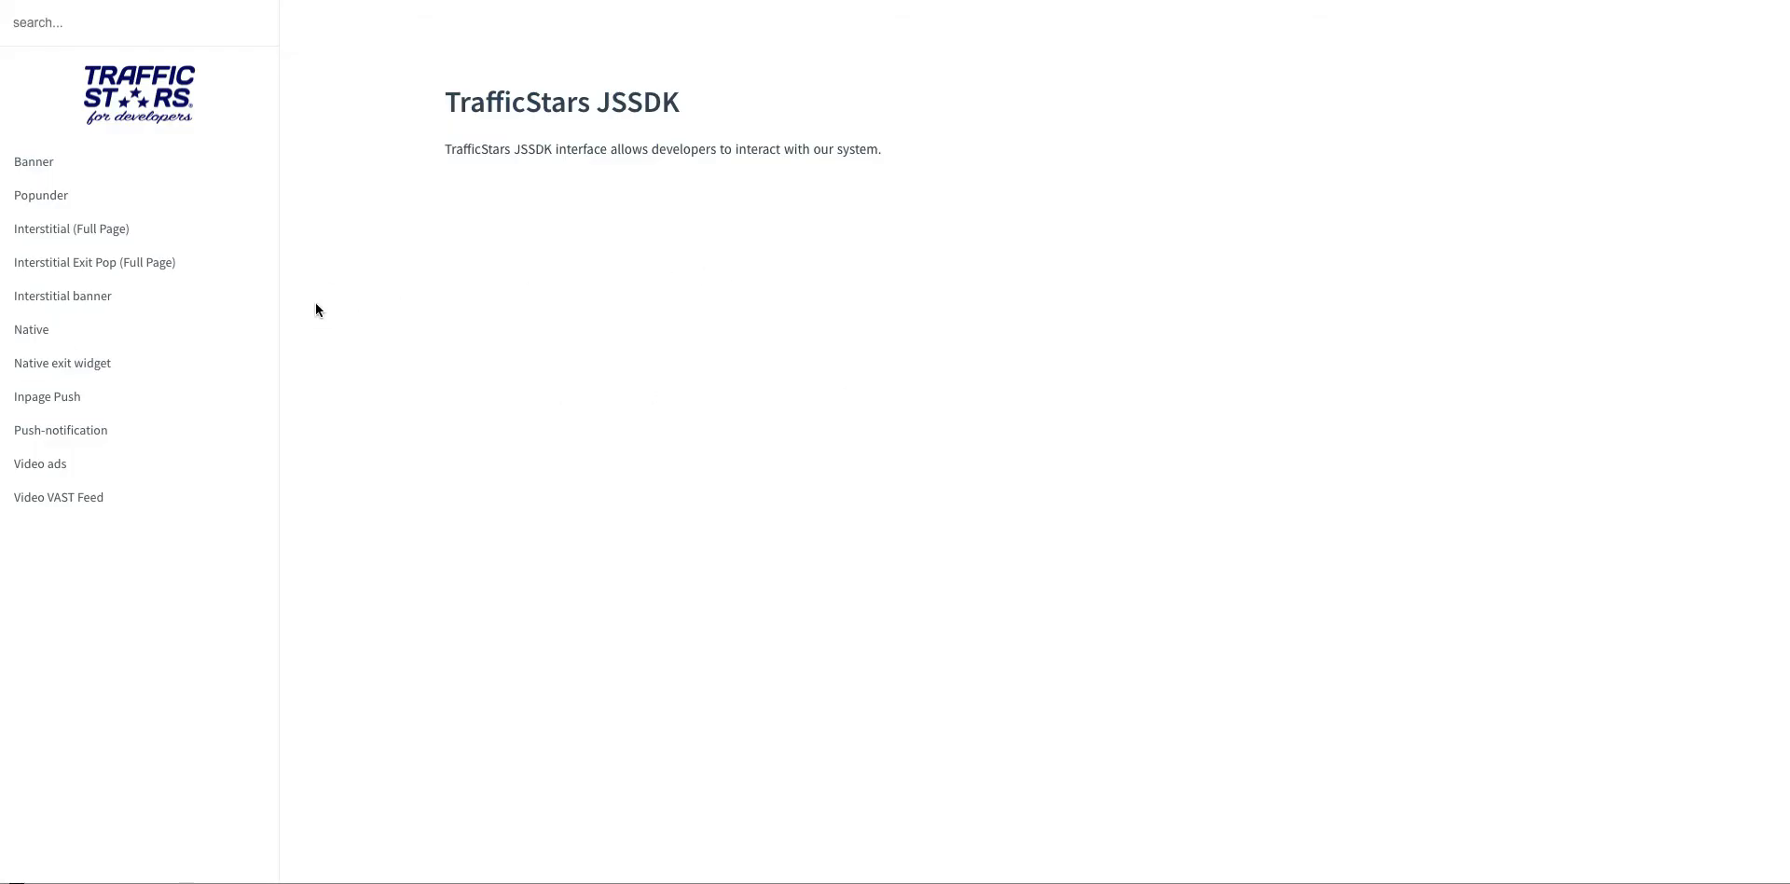
Show the Banner section of the JSSDK docs with its spot, width and height arguments.
left_click(34, 161)
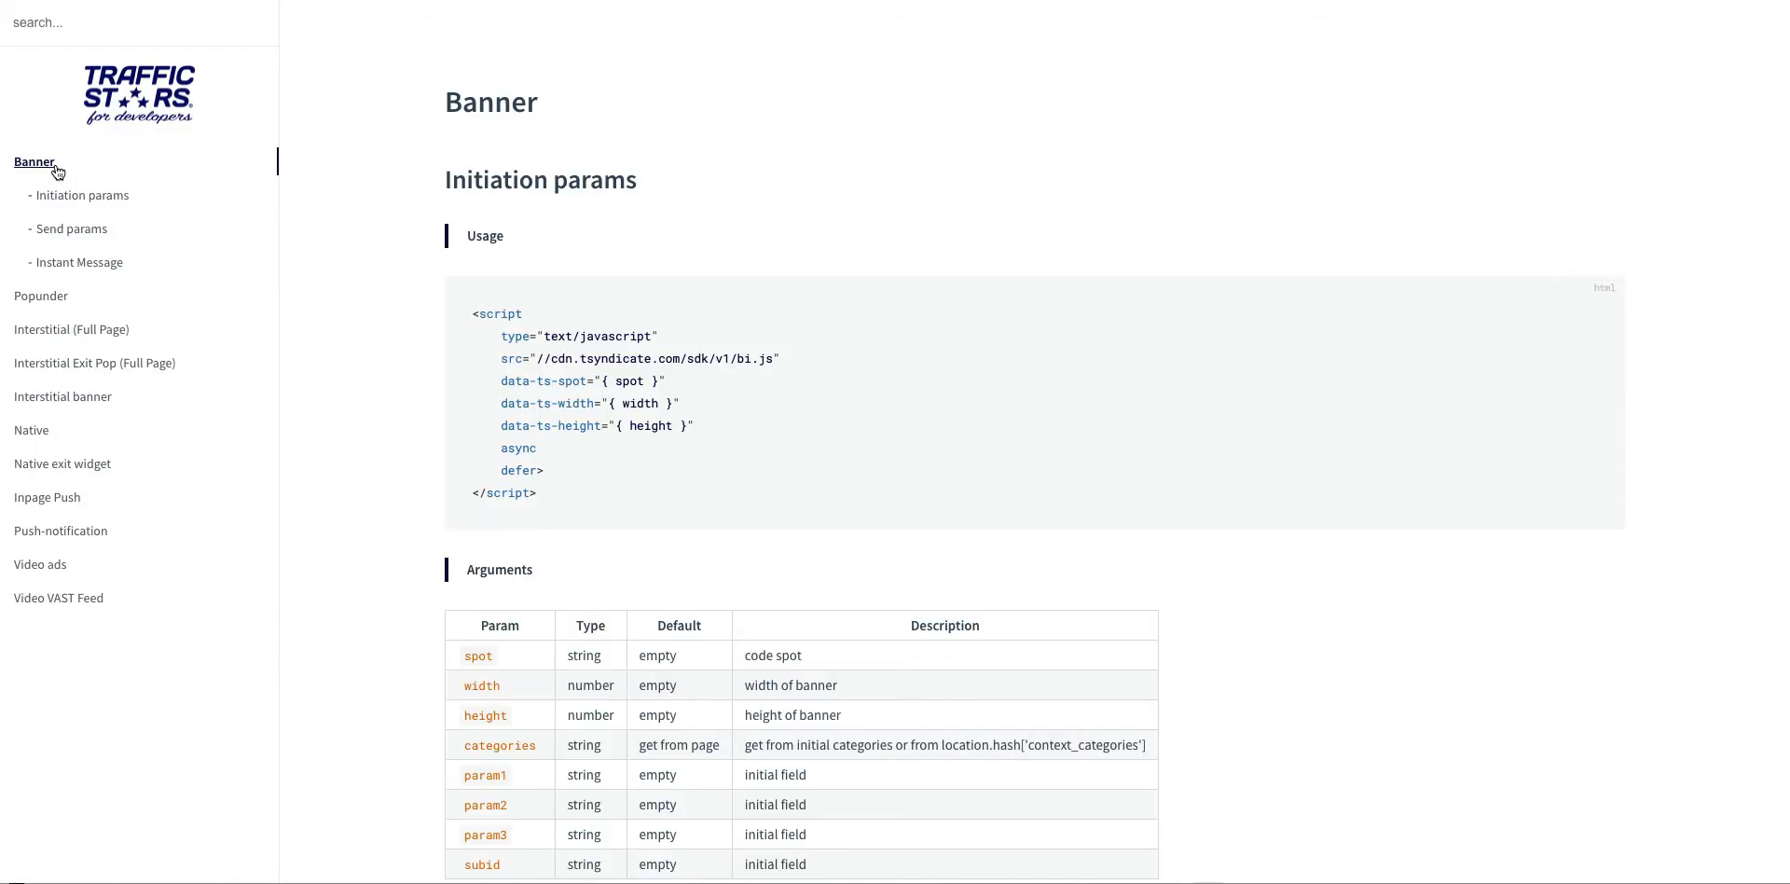